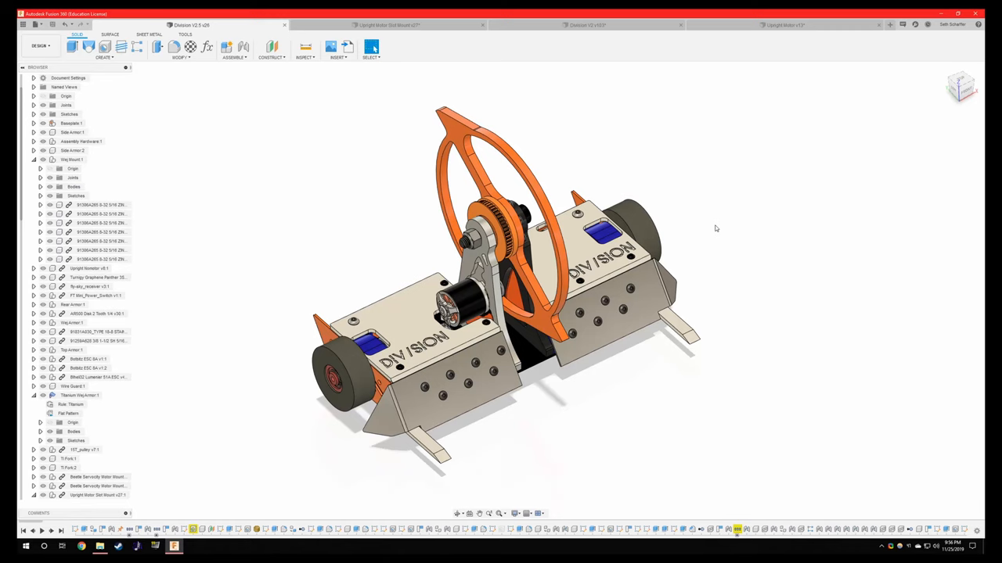
mouse_move(734, 228)
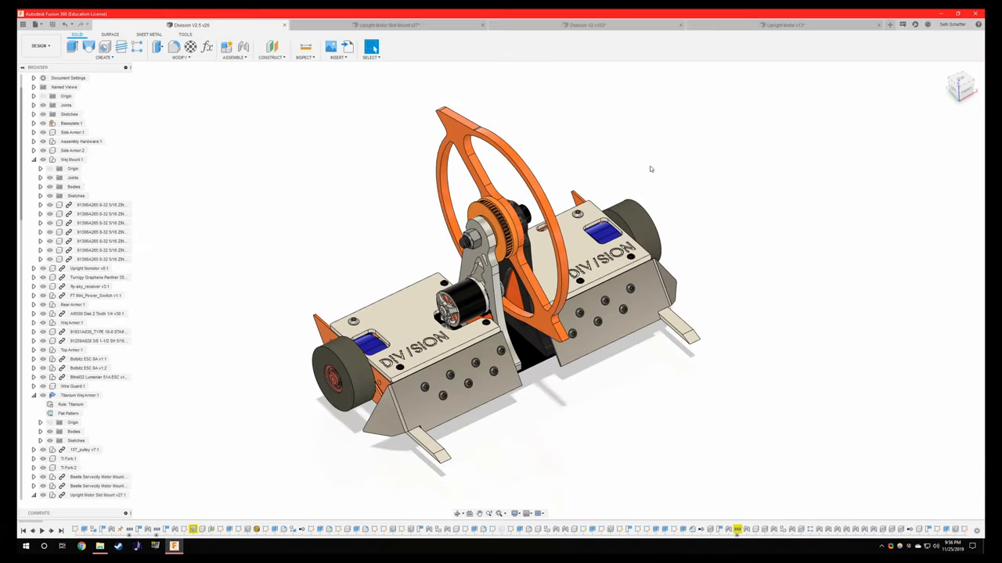
mouse_move(604, 148)
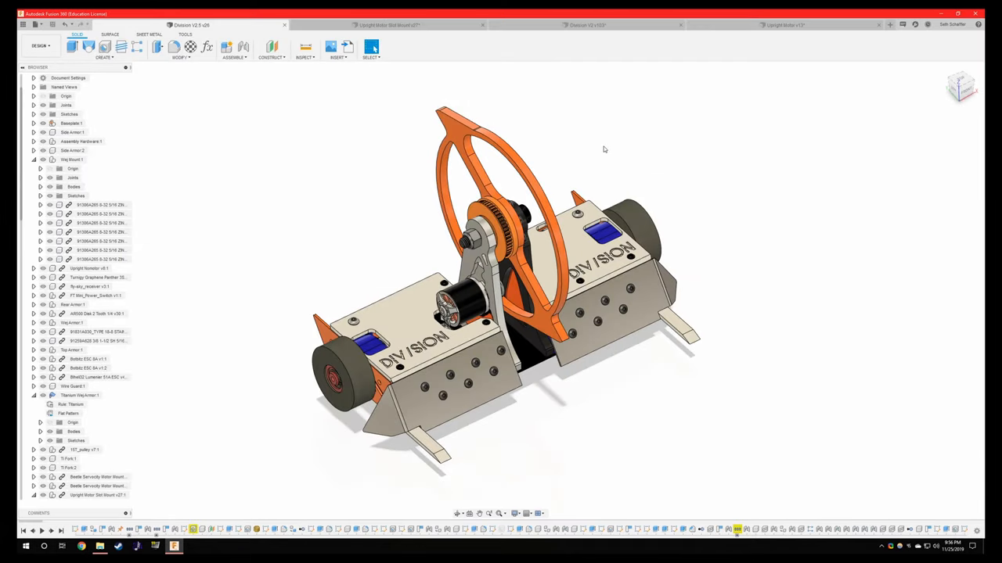
mouse_move(659, 178)
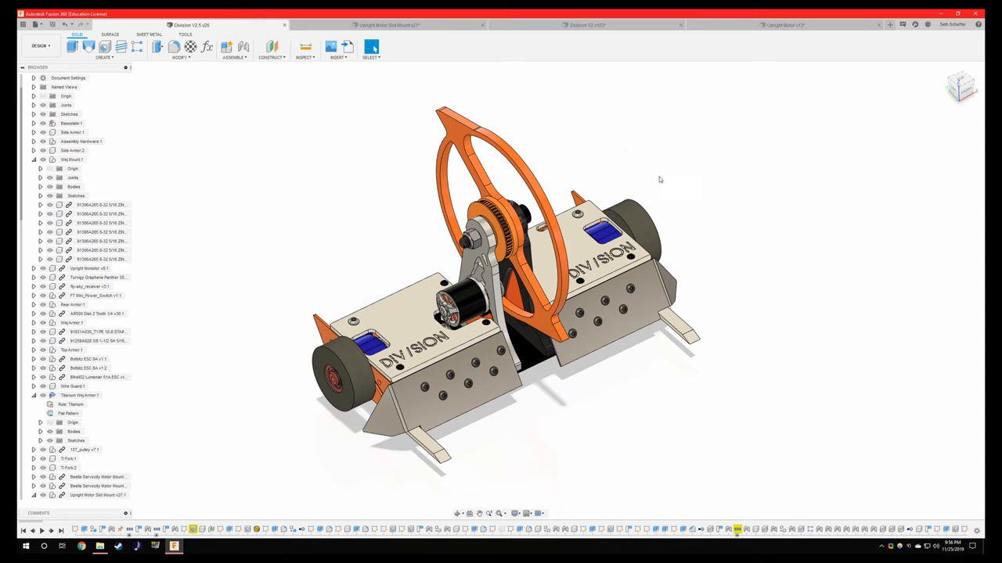
mouse_move(486, 127)
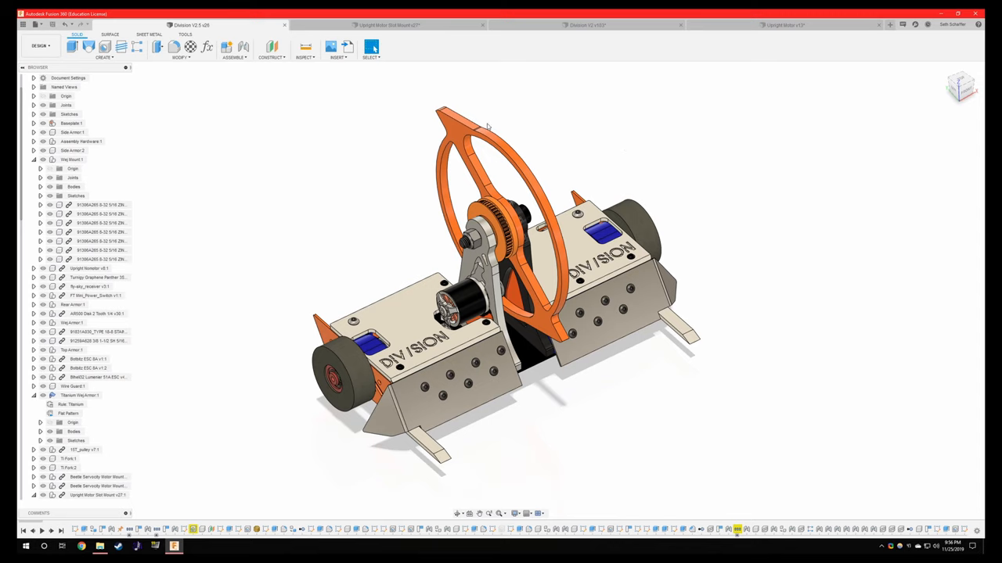
mouse_move(672, 154)
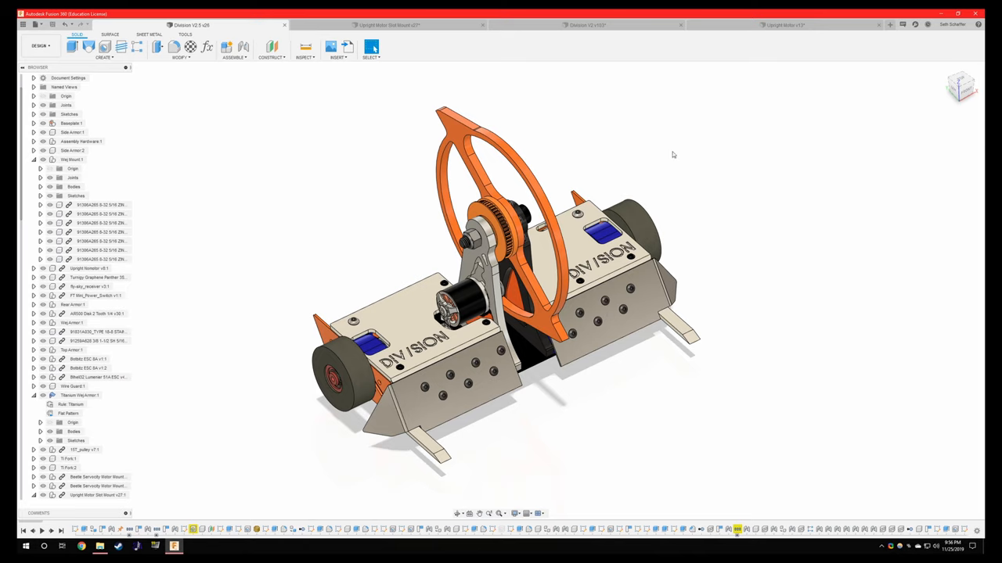
mouse_move(763, 98)
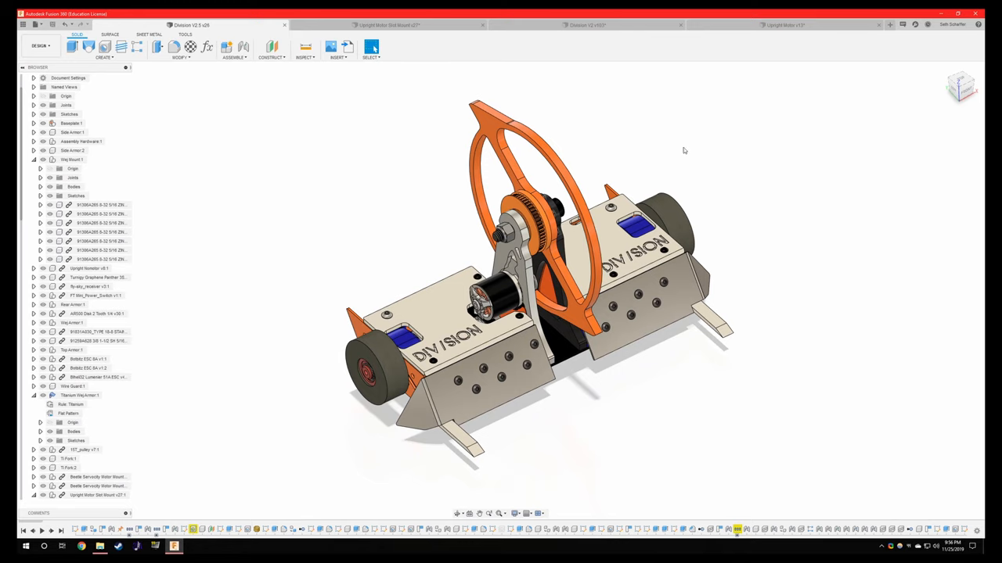
- Orbit the robot assembly around to the weapon side and back toward the front
drag(681, 156, 618, 168)
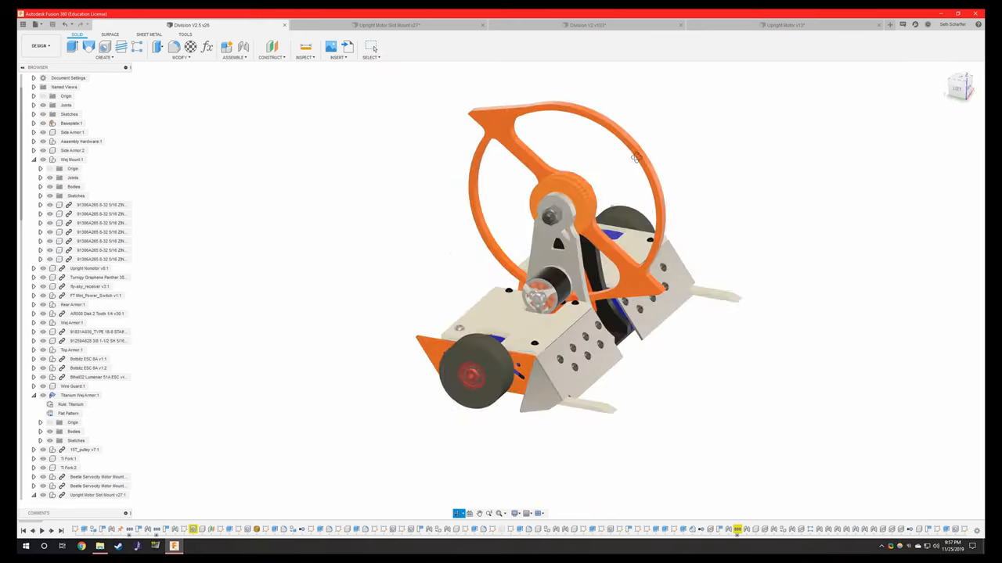
drag(634, 157, 617, 282)
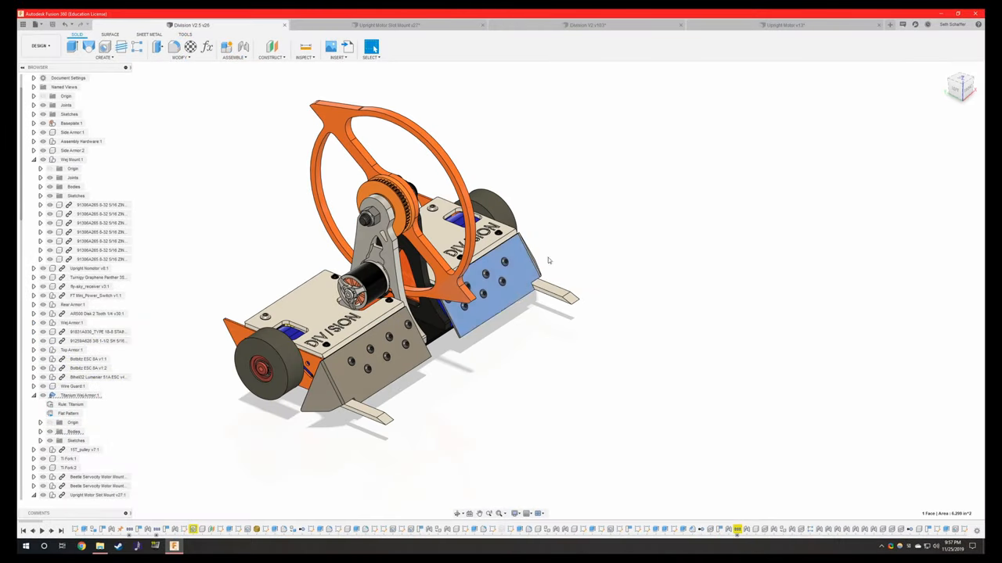
drag(547, 261, 594, 225)
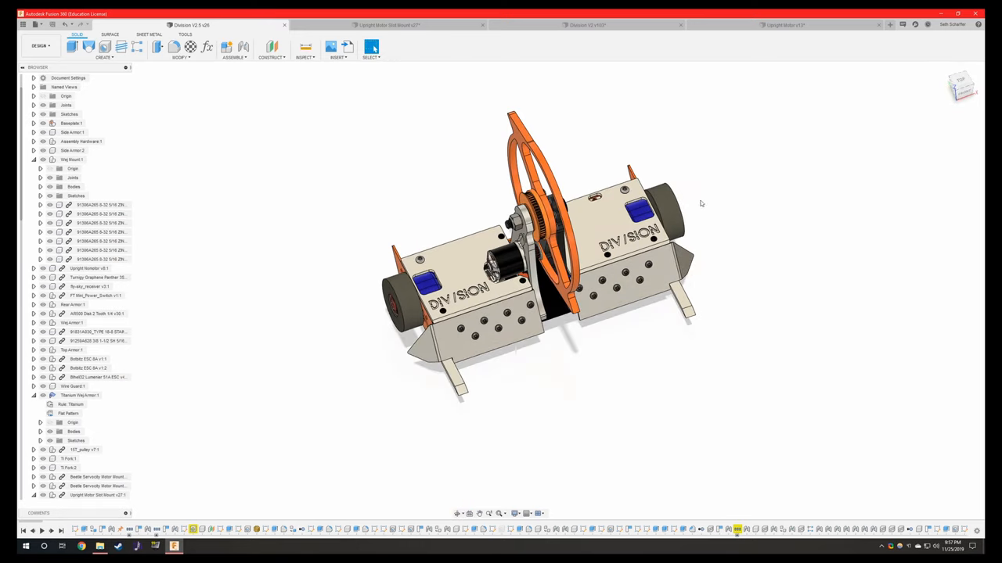
mouse_move(727, 214)
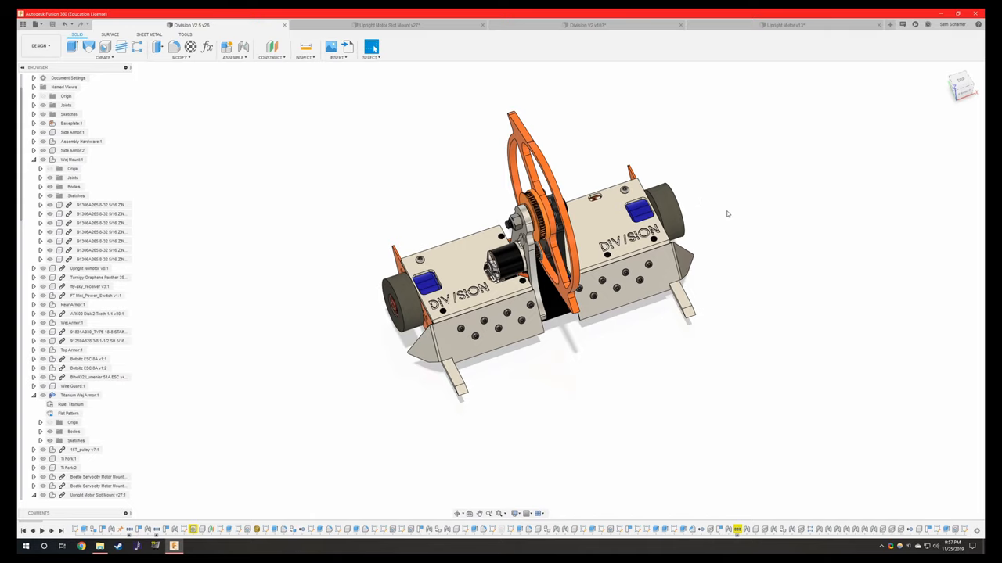
mouse_move(727, 225)
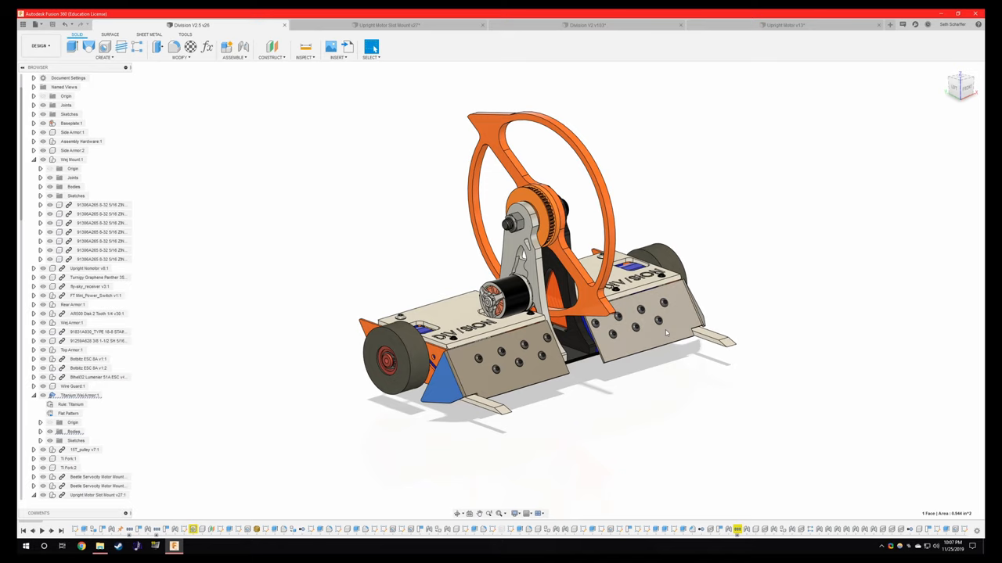
mouse_move(620, 333)
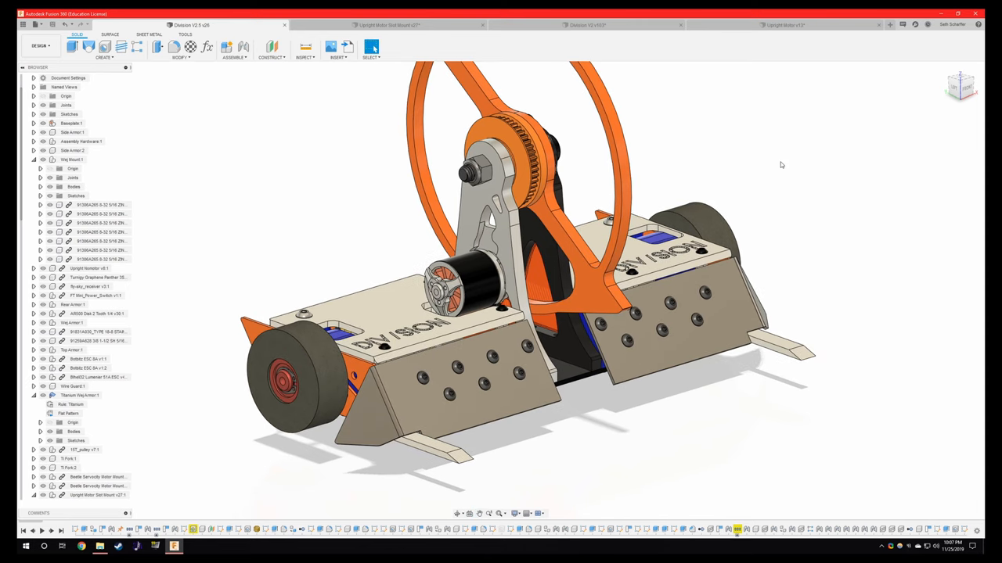
mouse_move(798, 169)
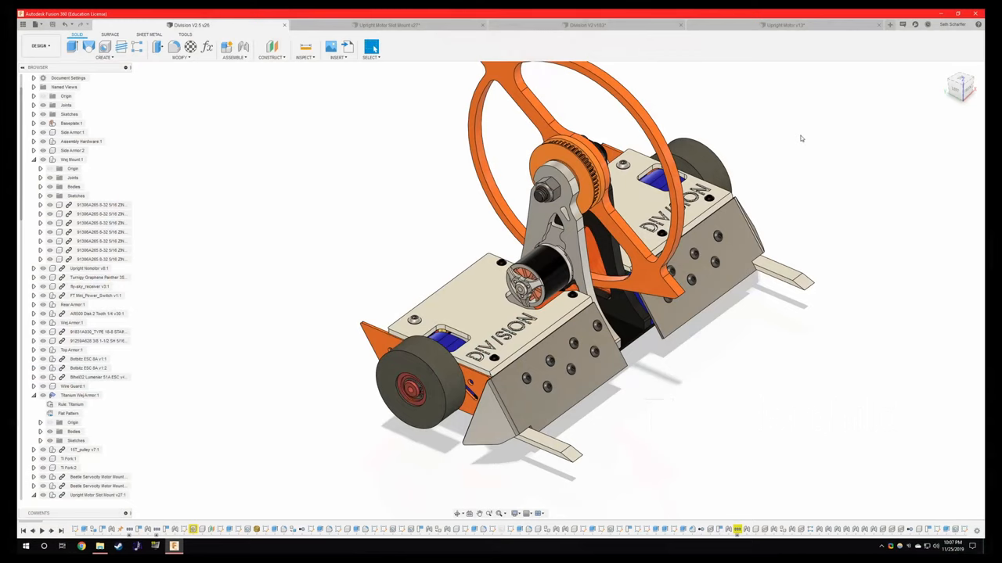
mouse_move(804, 144)
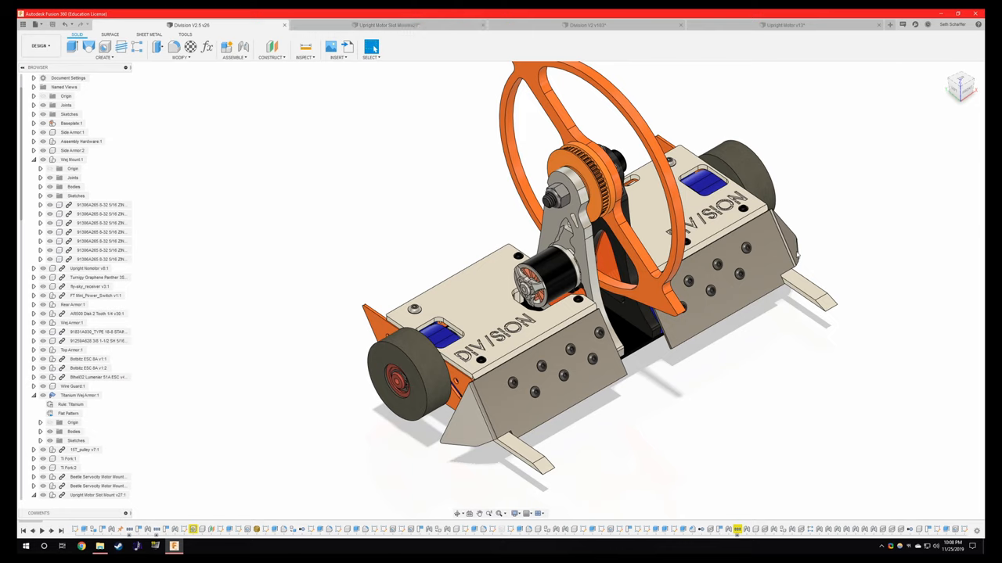
mouse_move(790, 235)
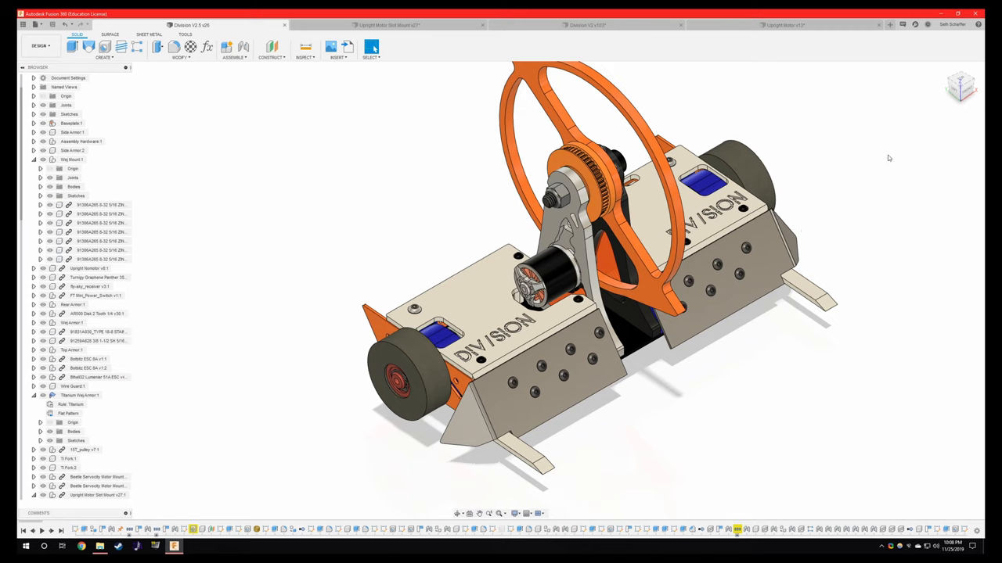
mouse_move(850, 237)
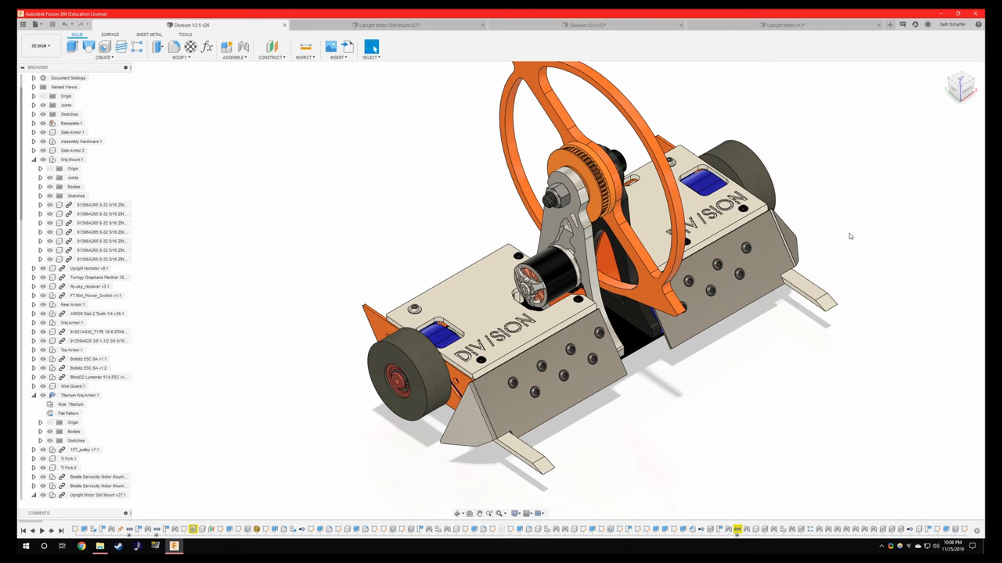
mouse_move(818, 234)
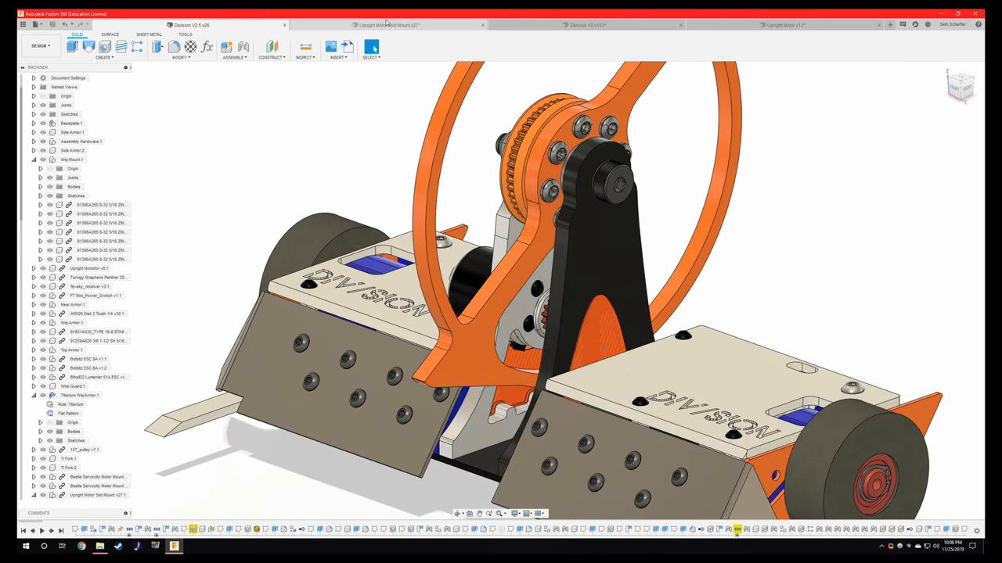
- Open the Upright Motor v13 document and leave its machining setup for the design view
click(411, 25)
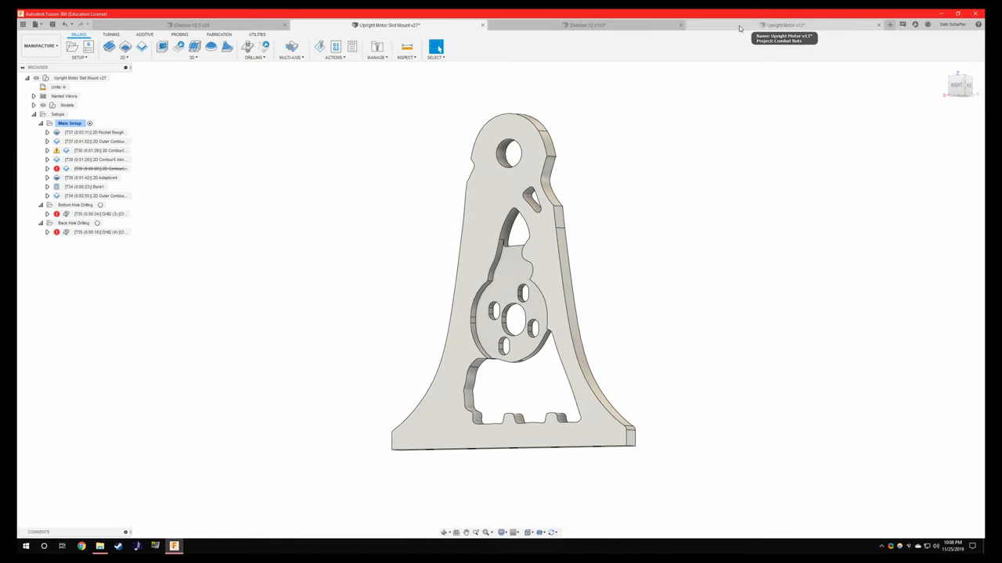
click(791, 26)
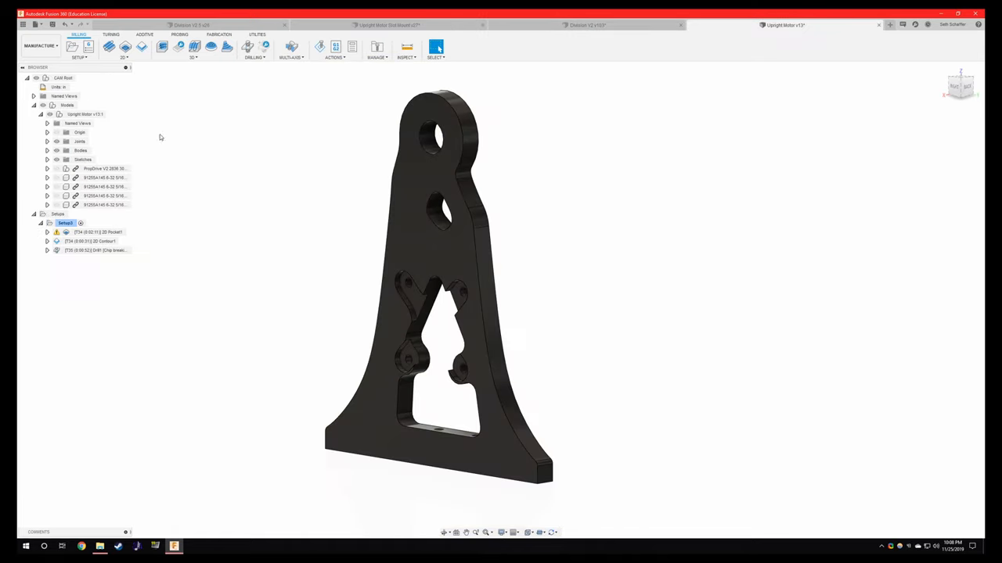
click(407, 302)
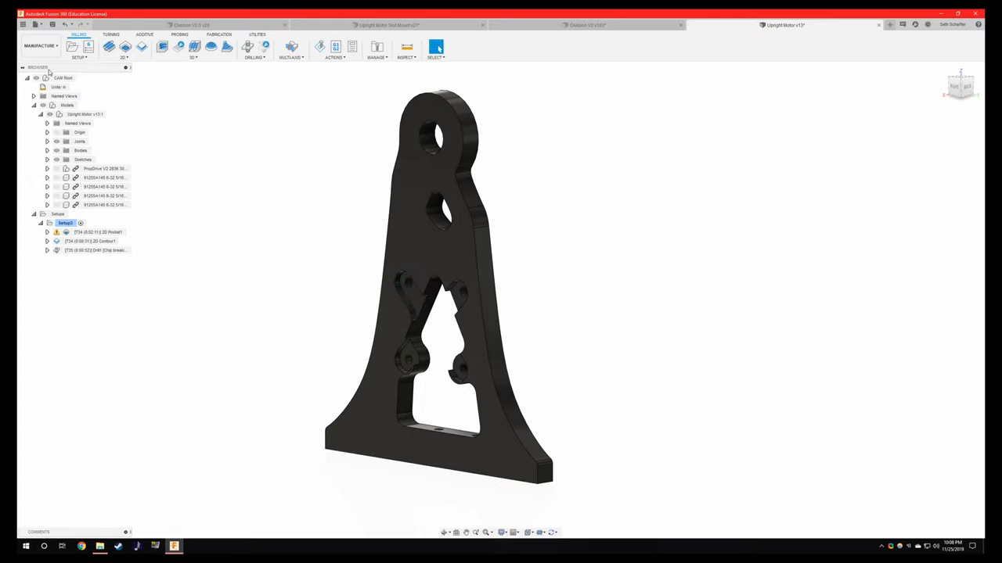
mouse_move(55, 50)
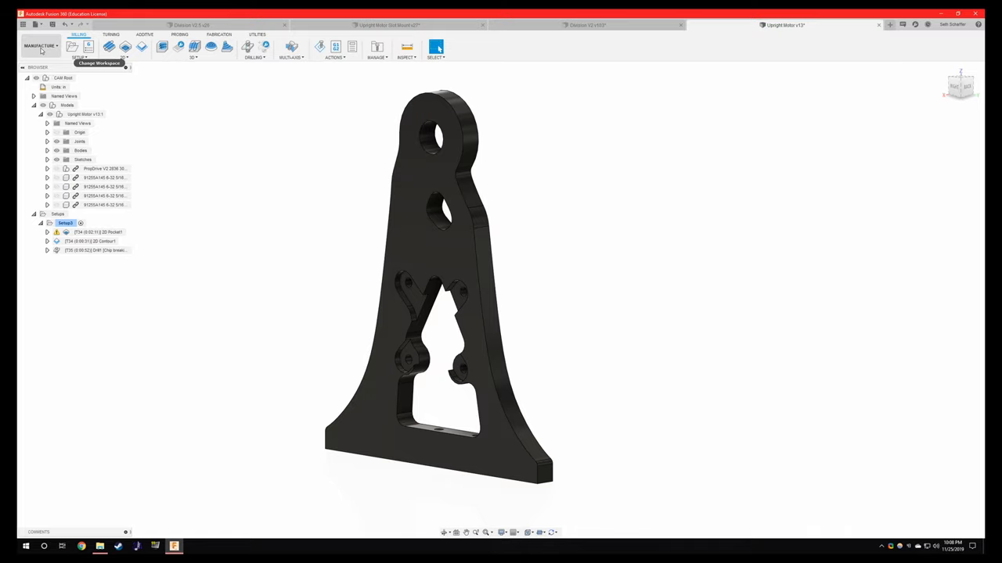
click(43, 46)
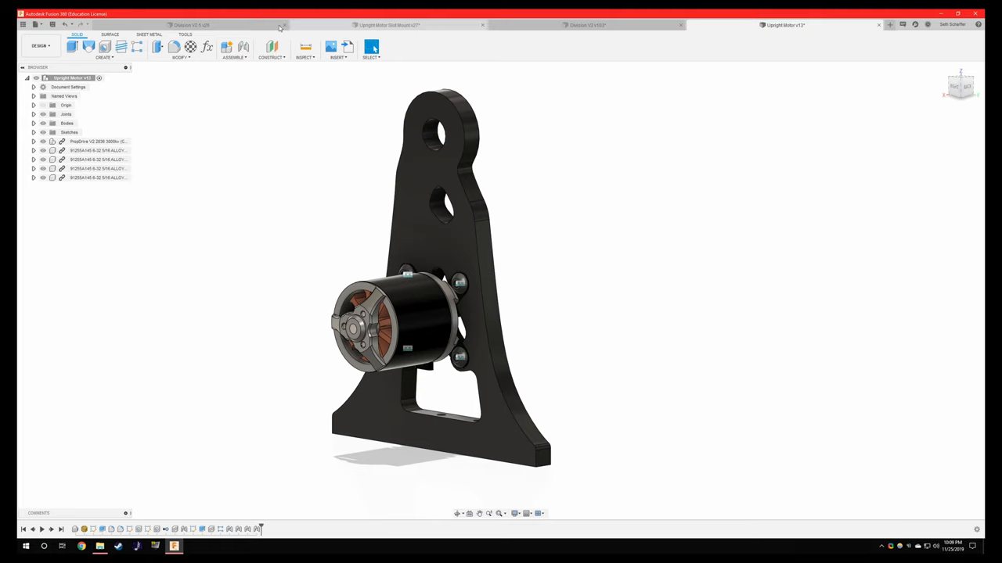
- Switch to the Upright Motor Slot Mount v27 design showing the slotted bracket and motor
click(412, 25)
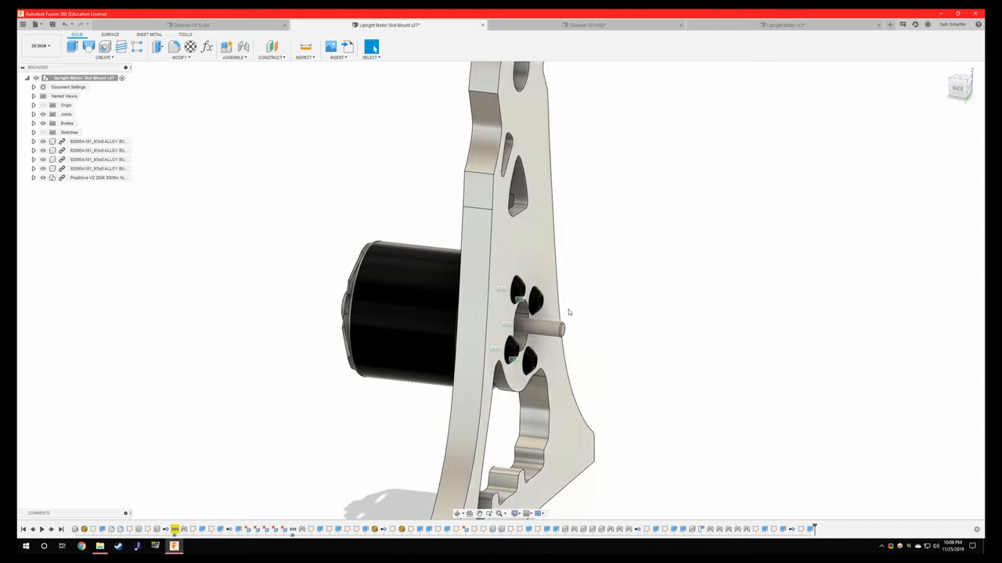
mouse_move(426, 56)
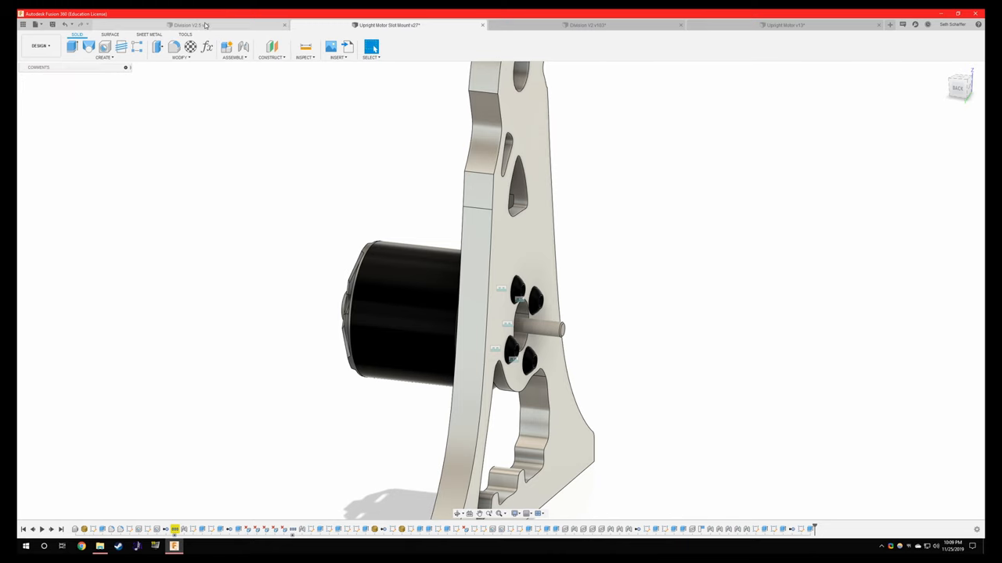
click(192, 24)
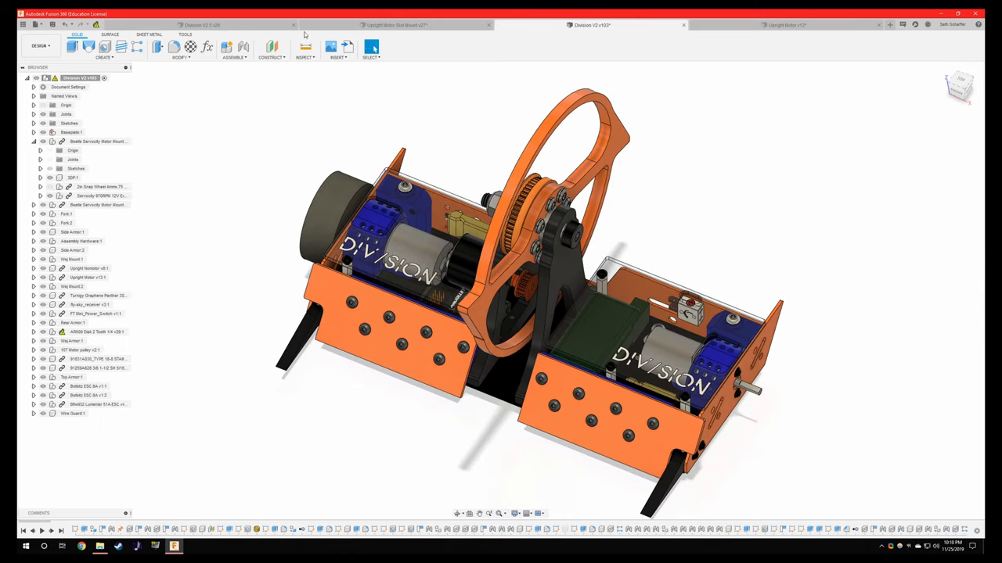
mouse_move(202, 26)
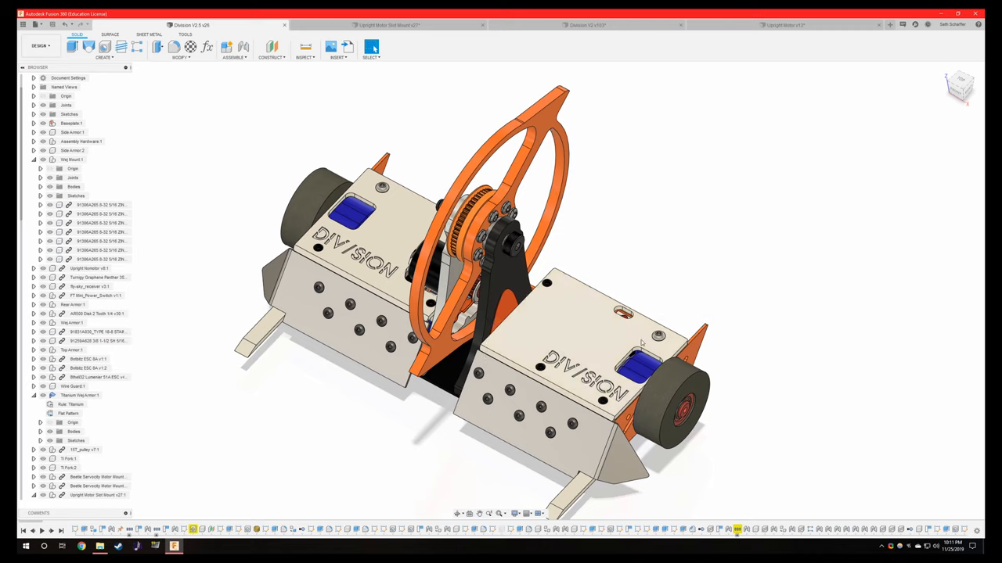
mouse_move(635, 270)
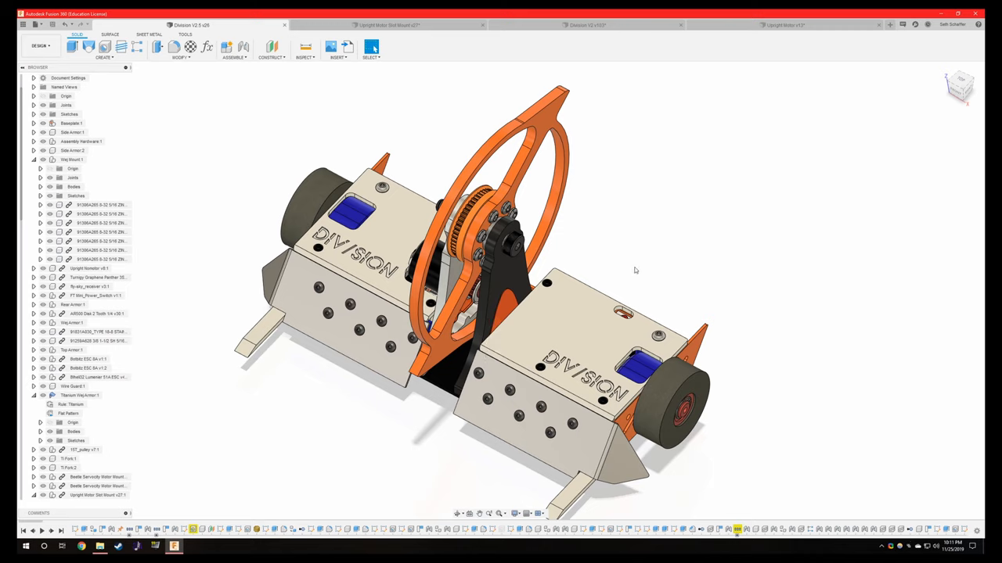
mouse_move(706, 282)
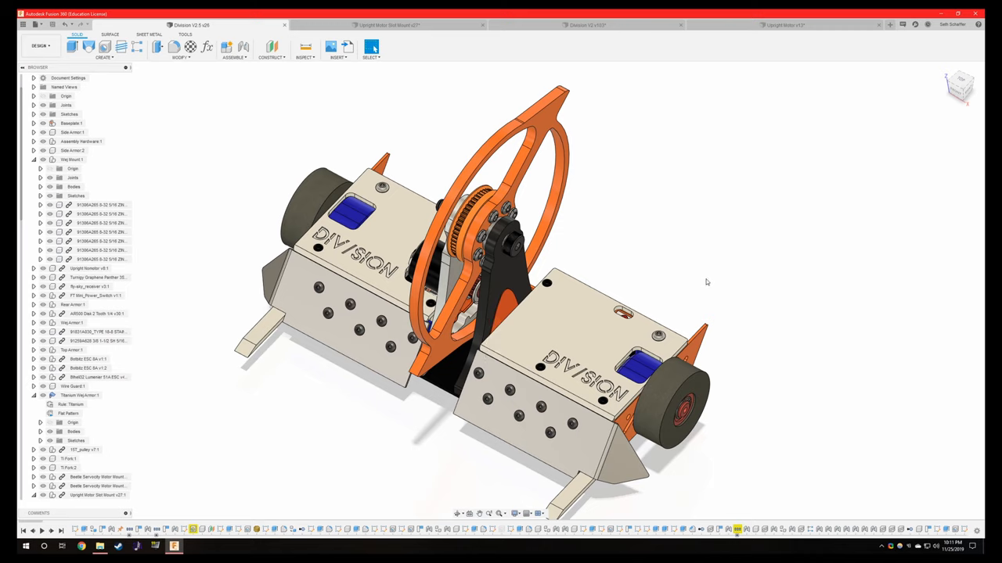
mouse_move(426, 258)
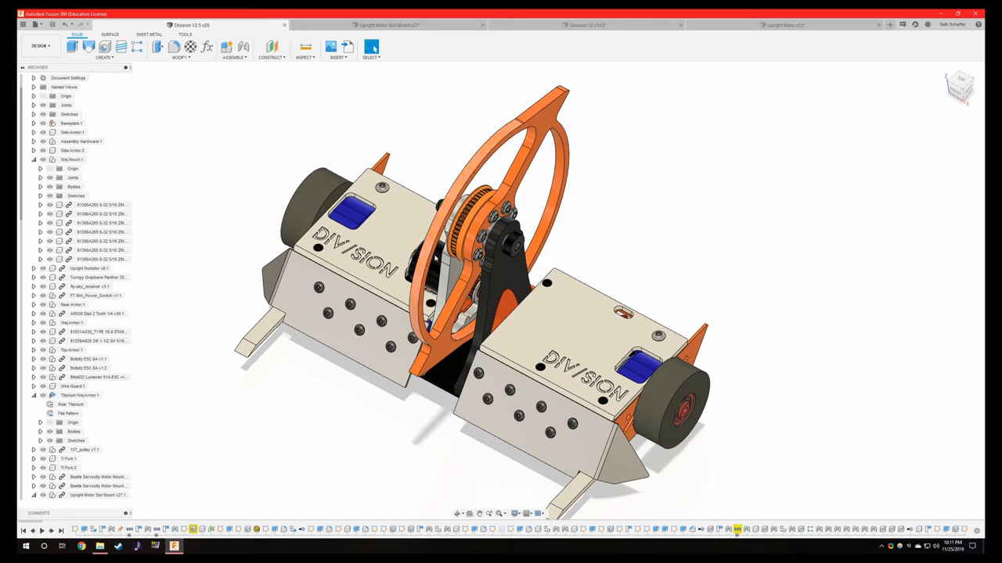
mouse_move(575, 337)
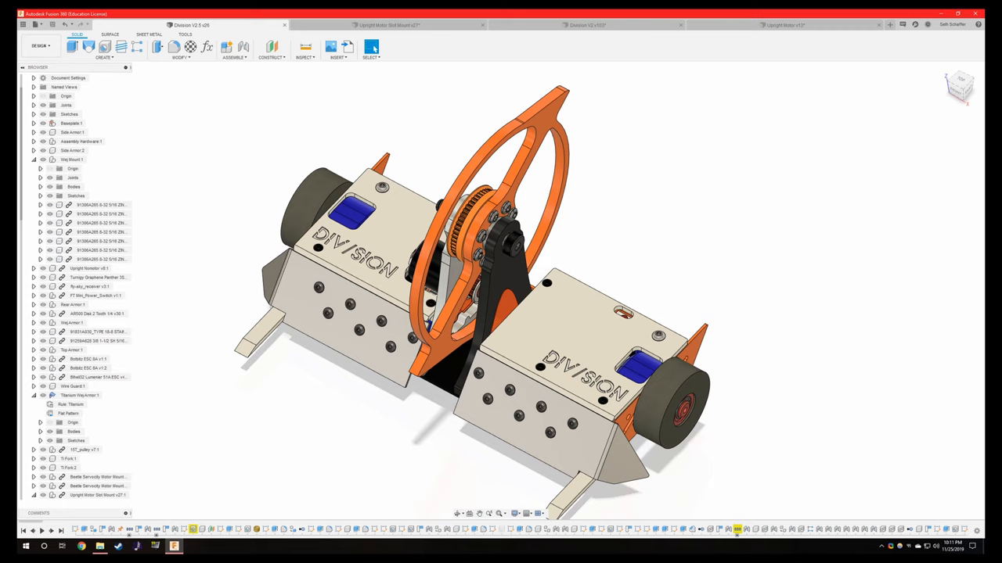
mouse_move(653, 181)
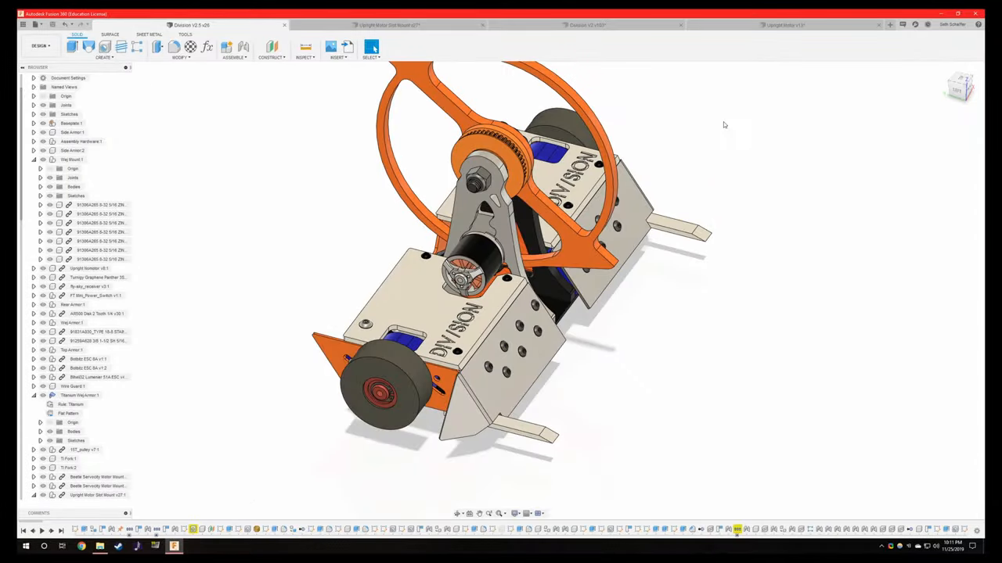
mouse_move(715, 127)
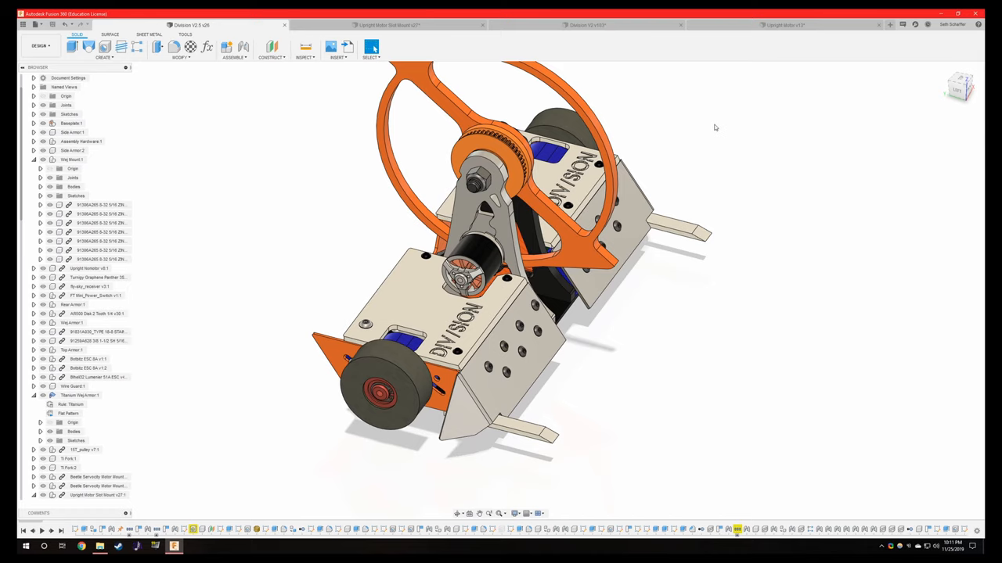
mouse_move(711, 128)
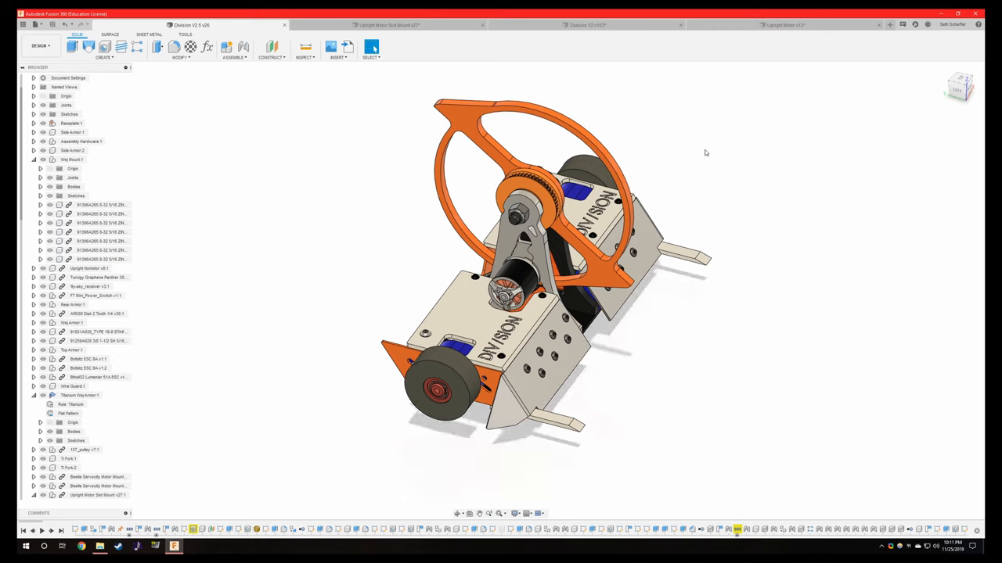
mouse_move(468, 209)
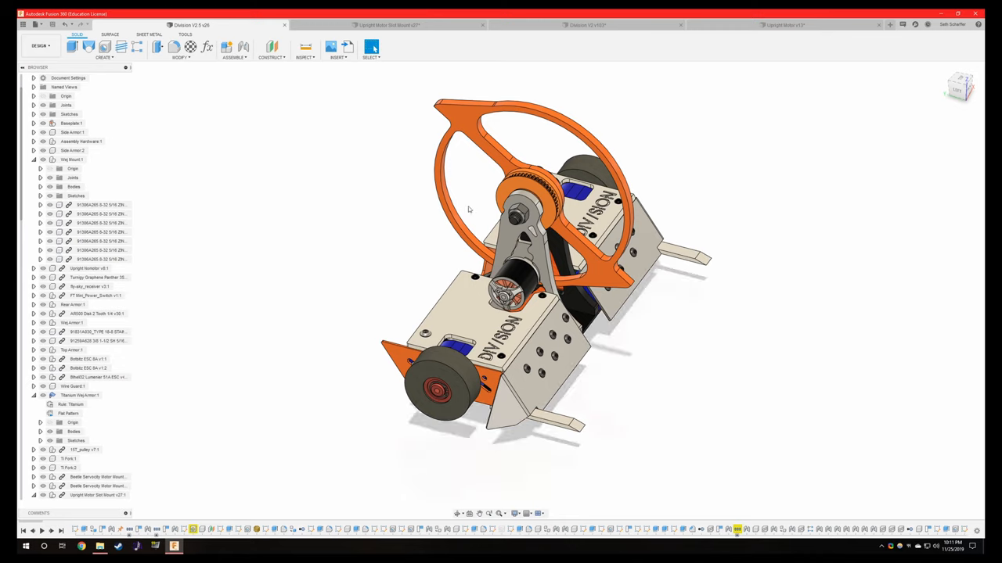
mouse_move(673, 127)
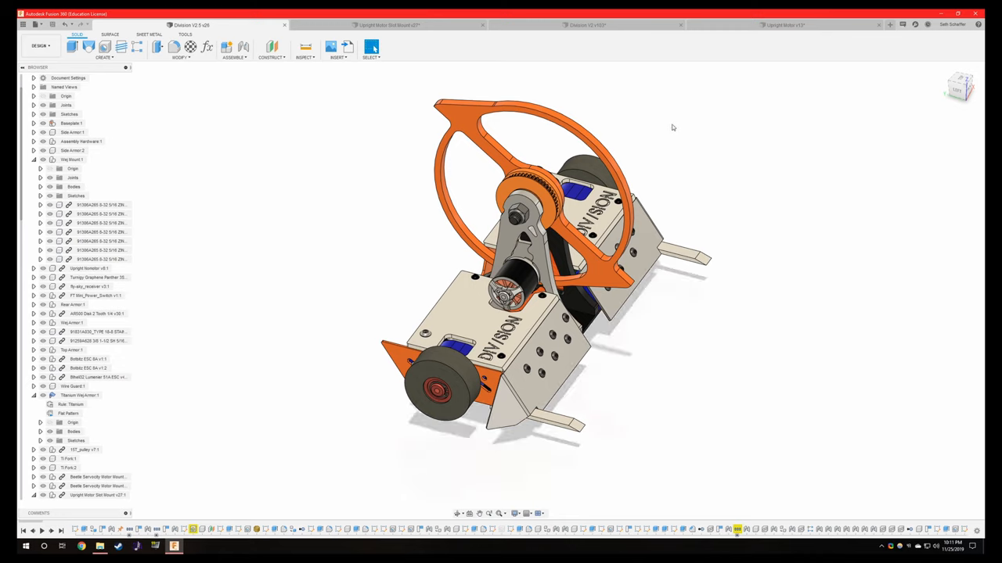
mouse_move(755, 138)
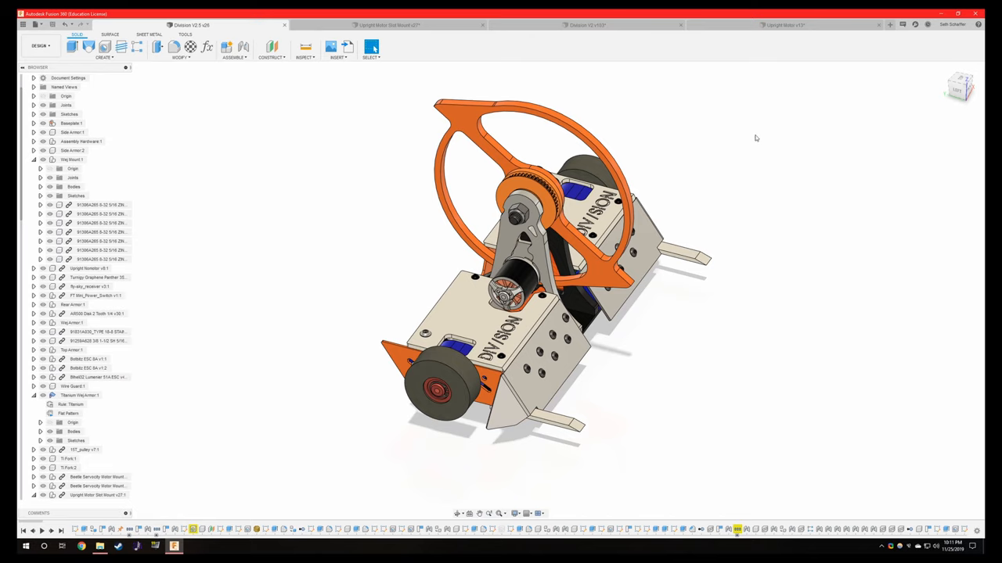
mouse_move(800, 141)
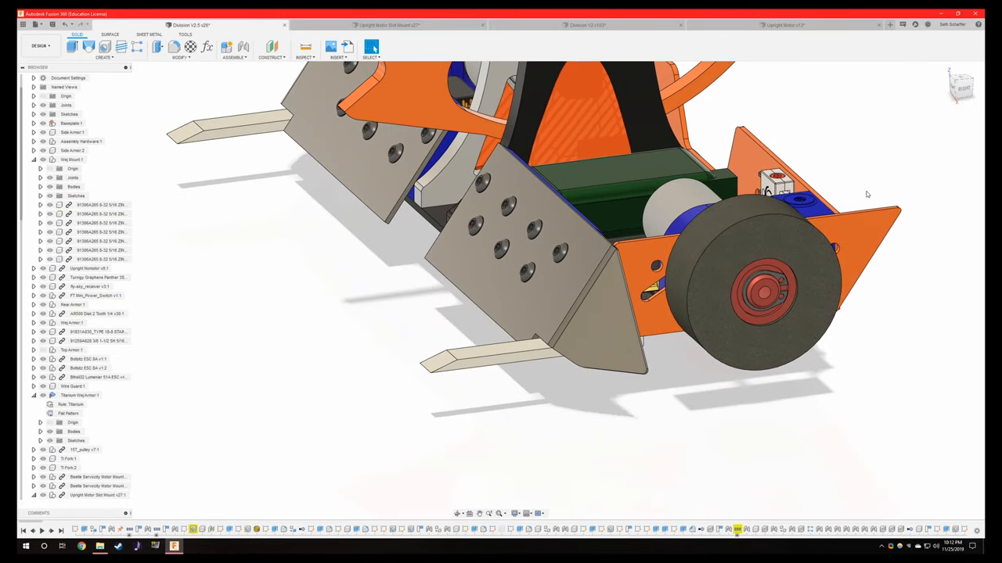
click(493, 368)
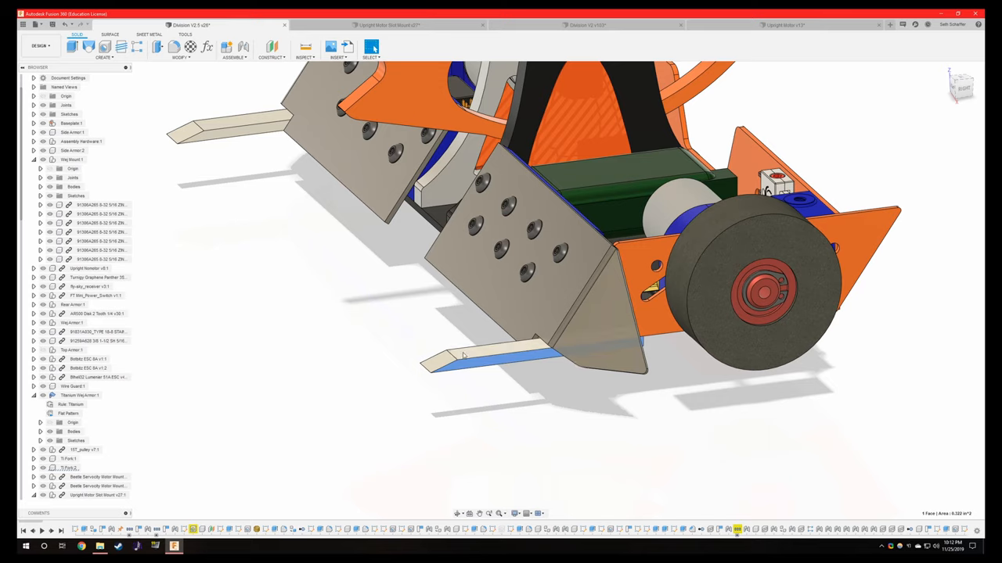
click(485, 362)
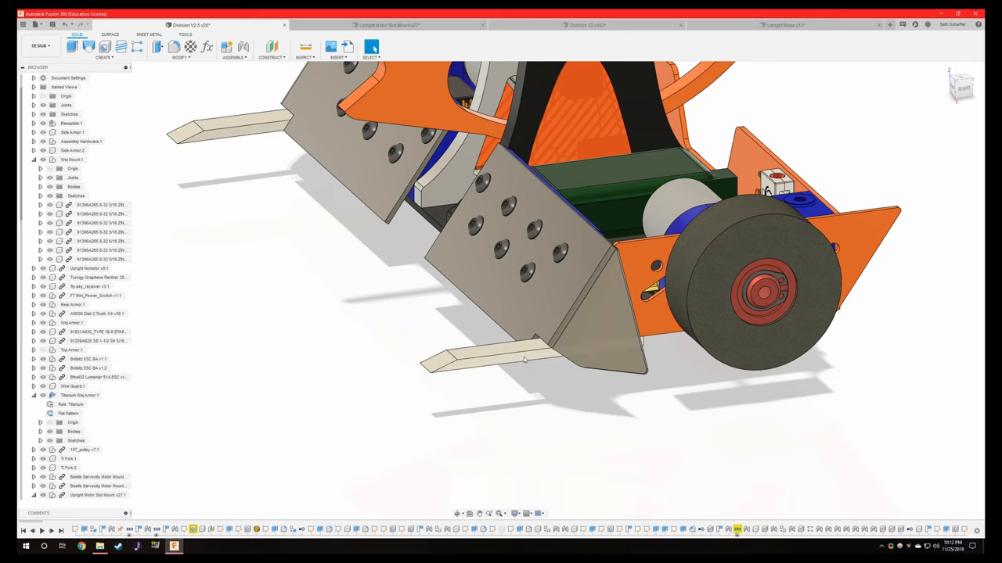
mouse_move(431, 336)
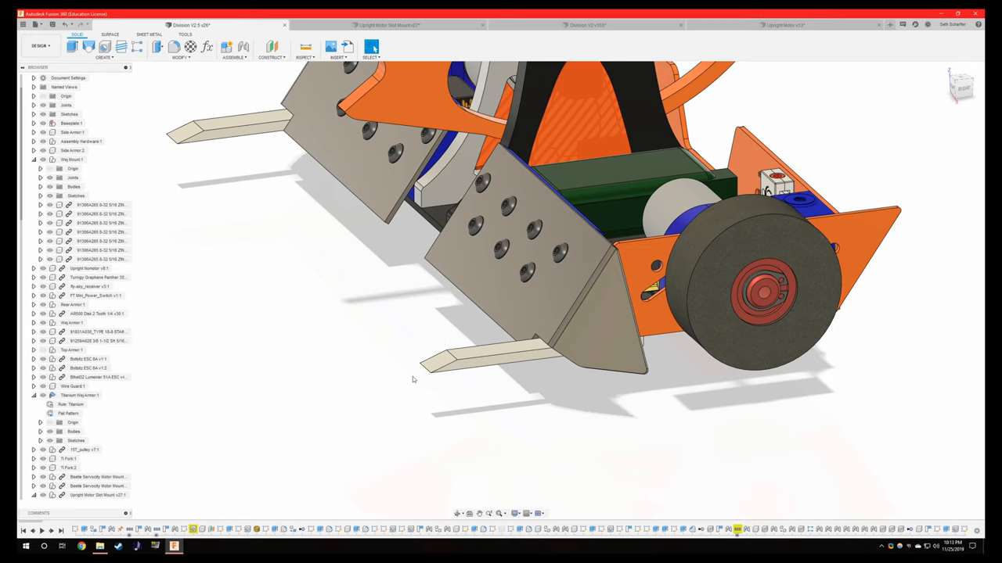
mouse_move(481, 344)
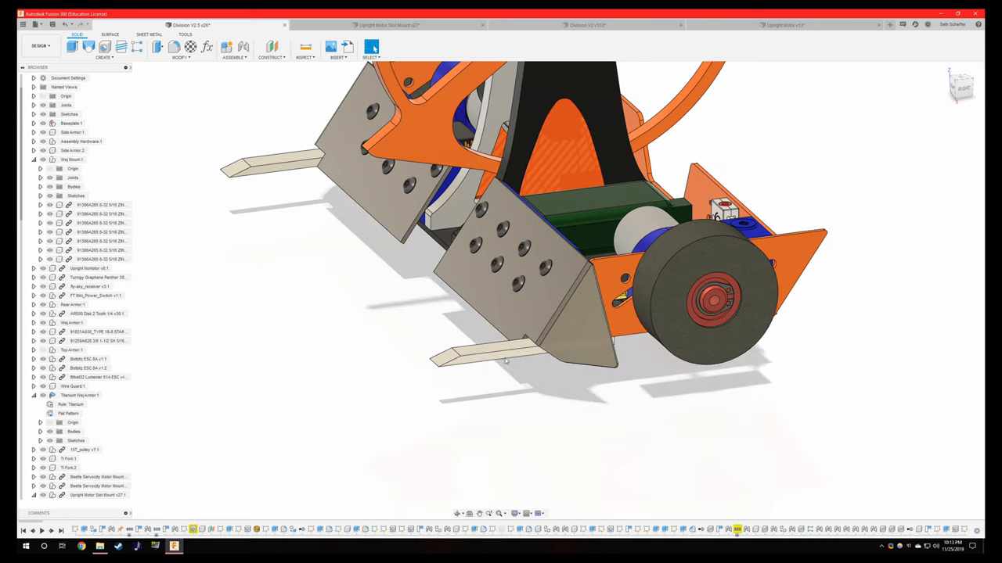
mouse_move(414, 364)
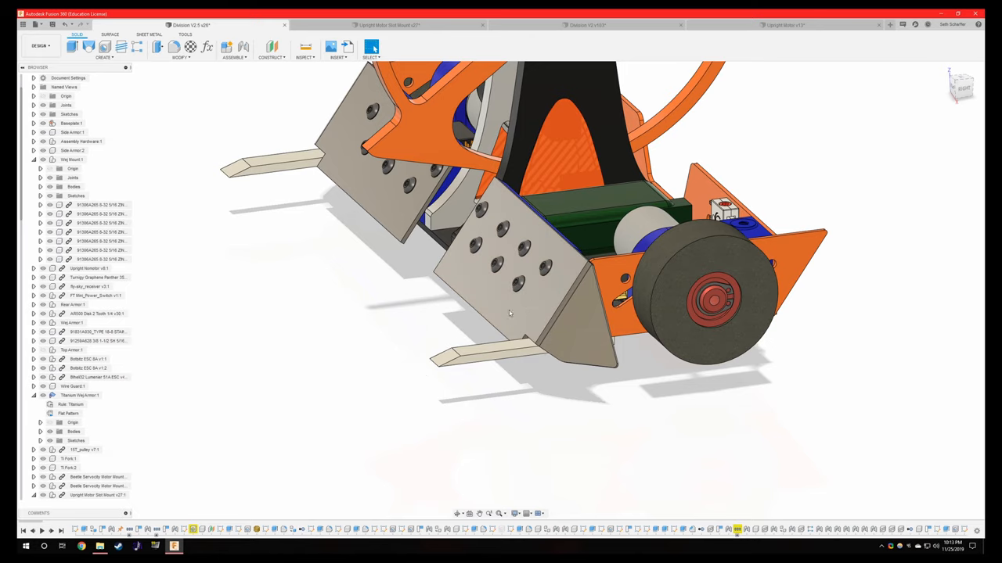
mouse_move(267, 391)
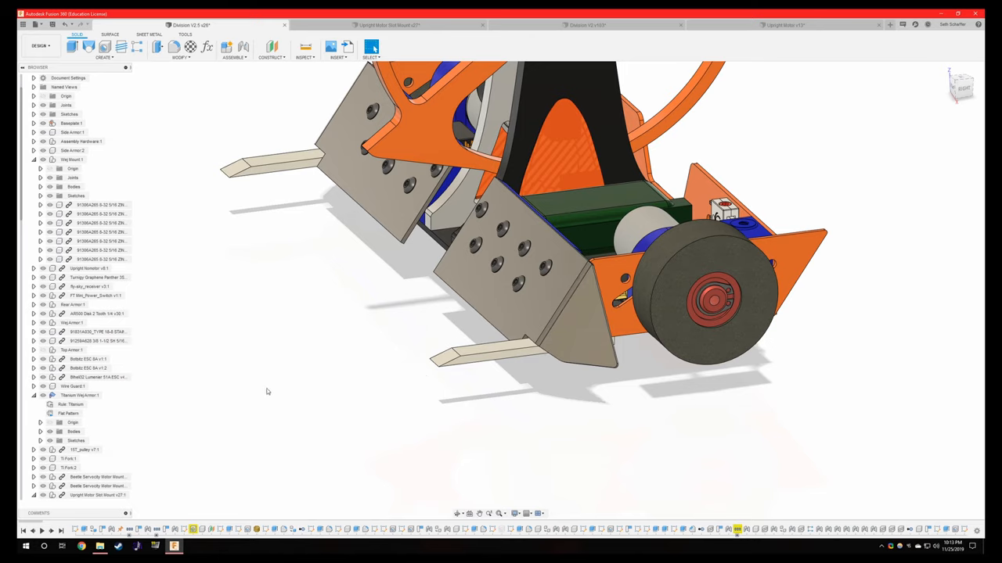
mouse_move(941, 241)
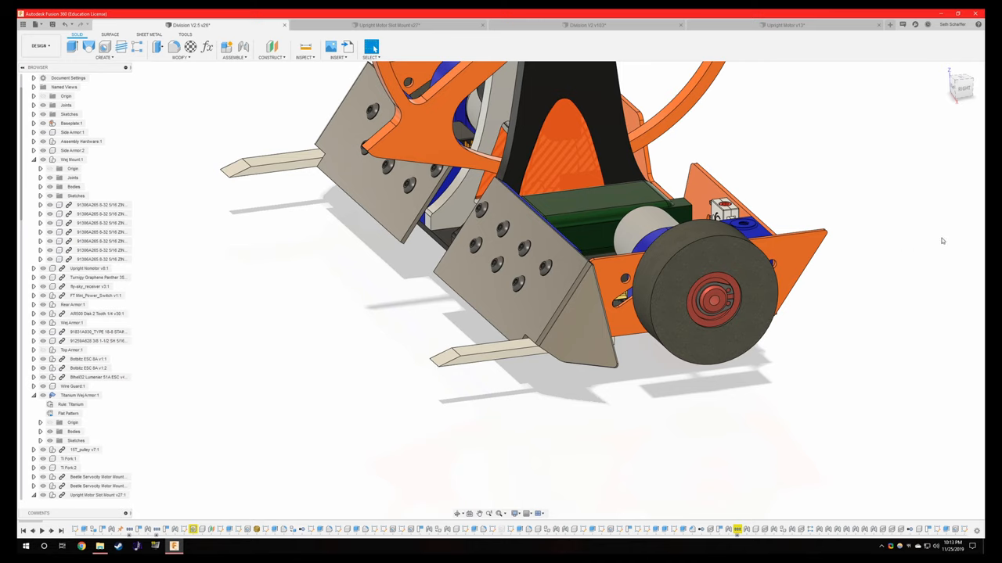
mouse_move(835, 207)
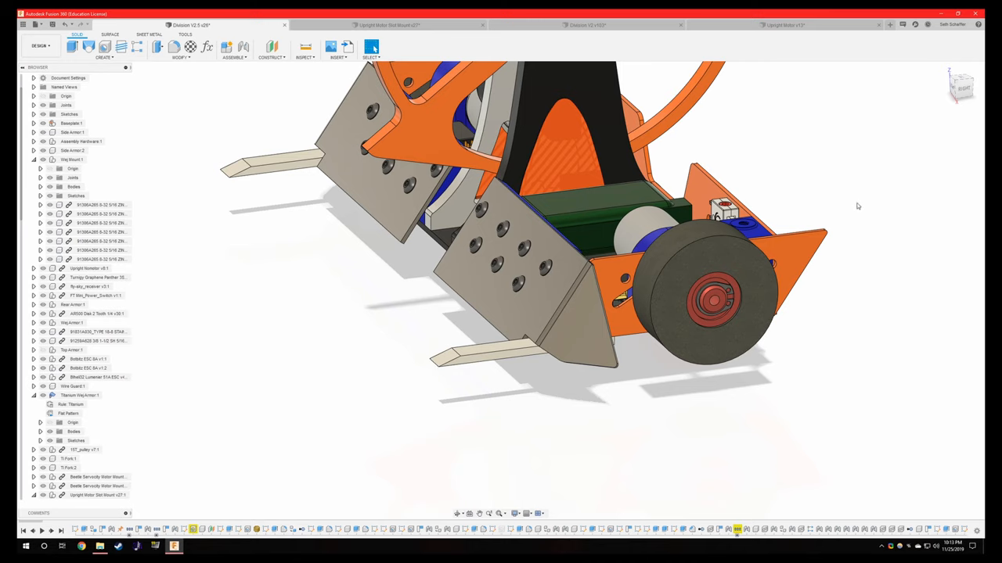
mouse_move(835, 215)
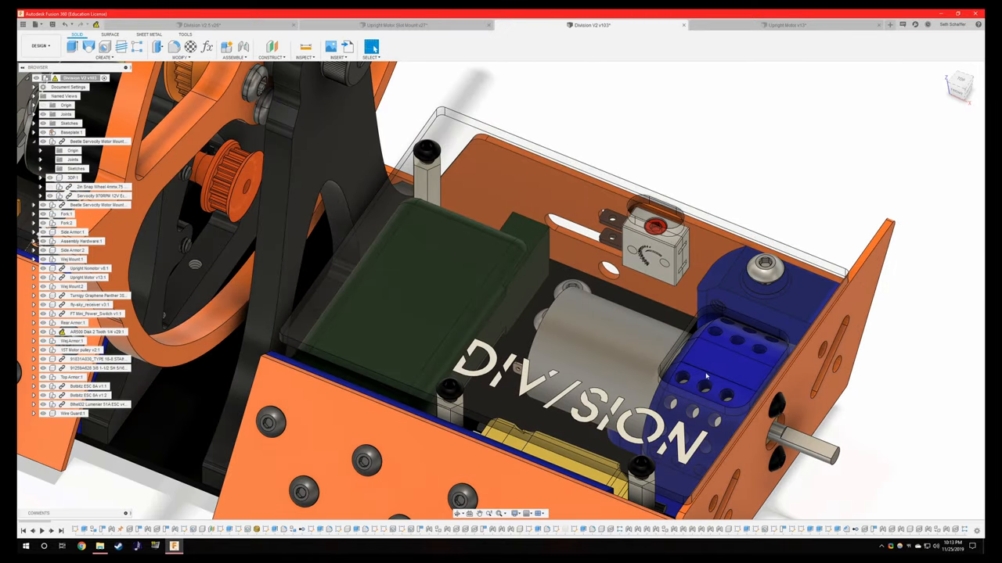
mouse_move(707, 376)
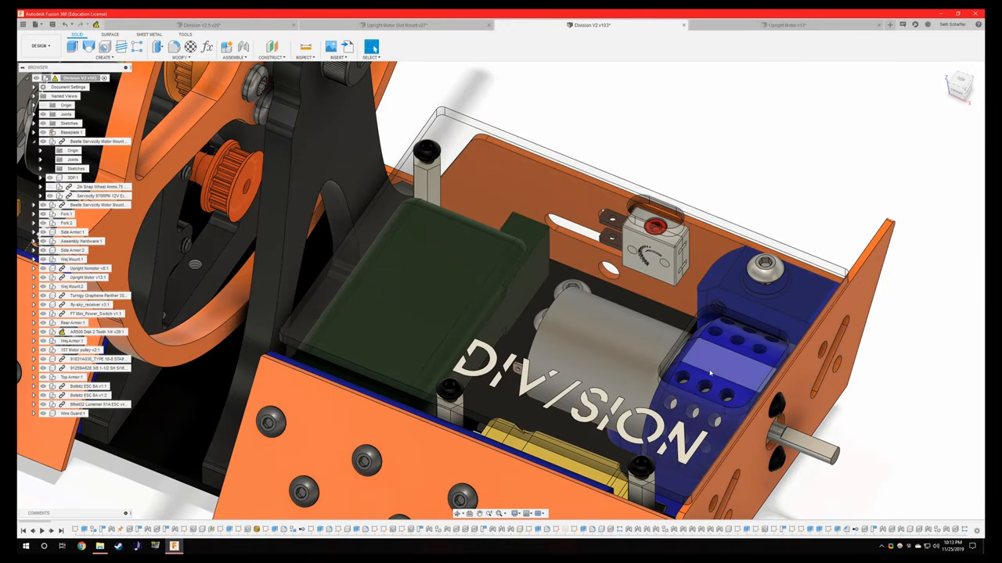
- Switch to the other assembly document tab to view the blue motor mount
click(412, 24)
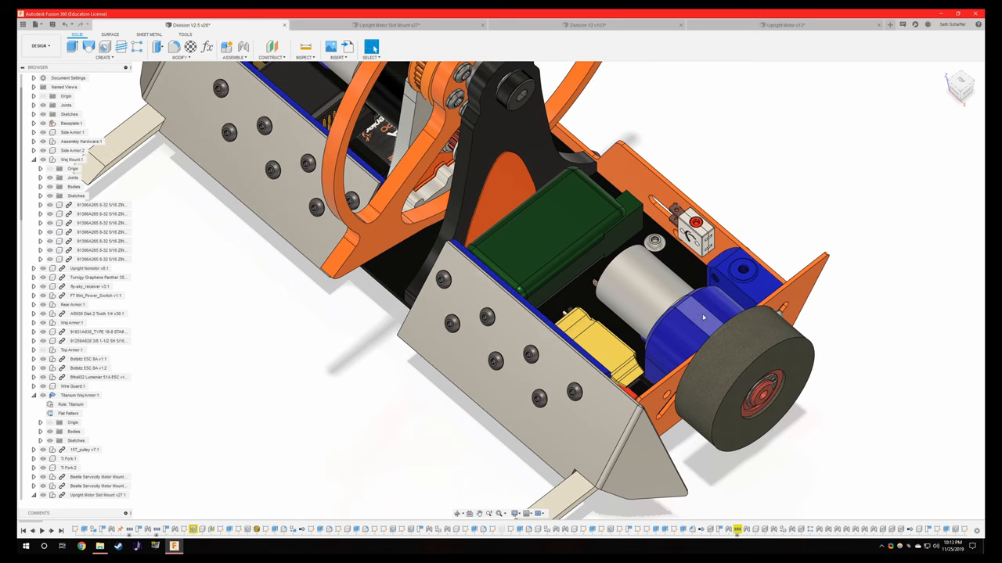
mouse_move(665, 334)
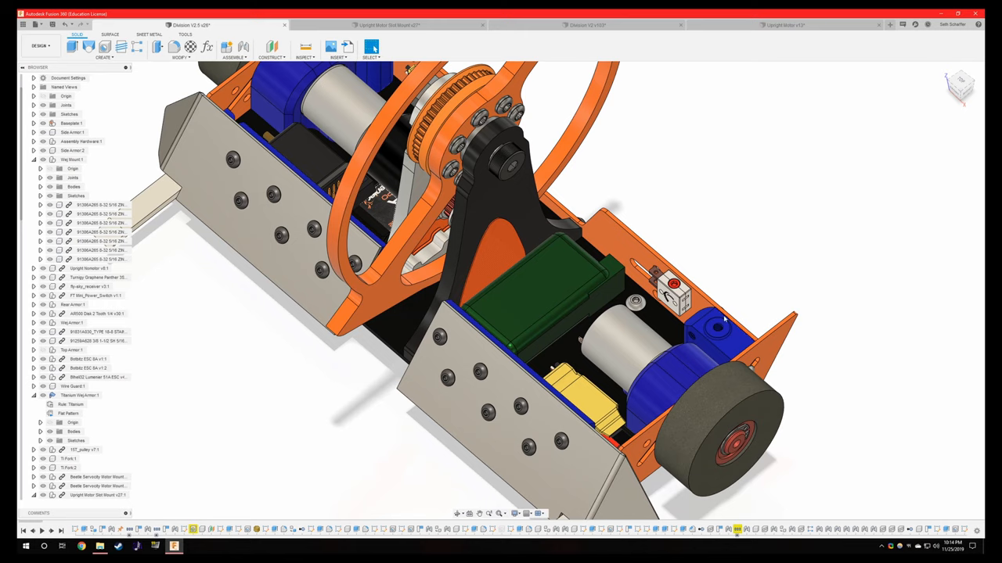
mouse_move(727, 211)
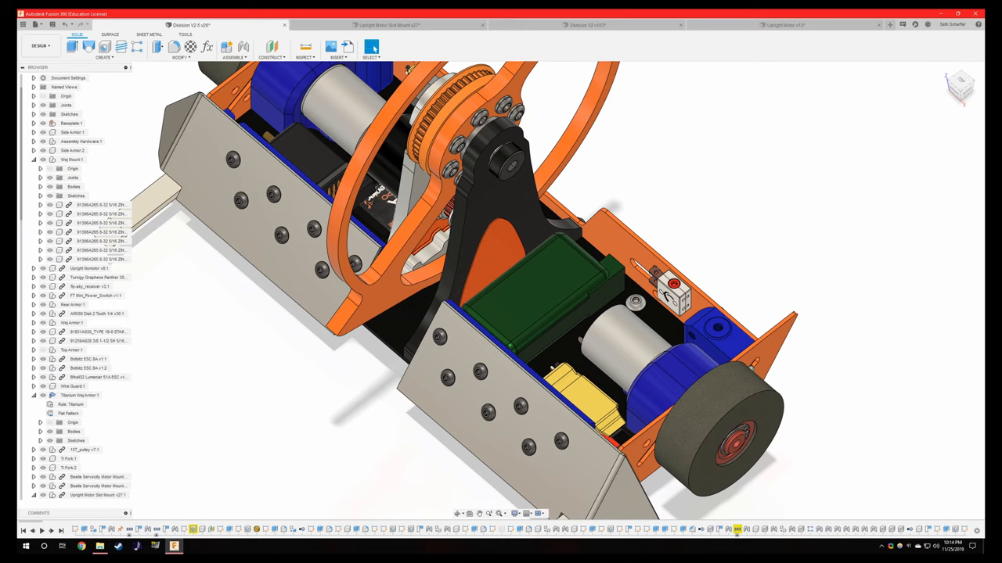
mouse_move(651, 135)
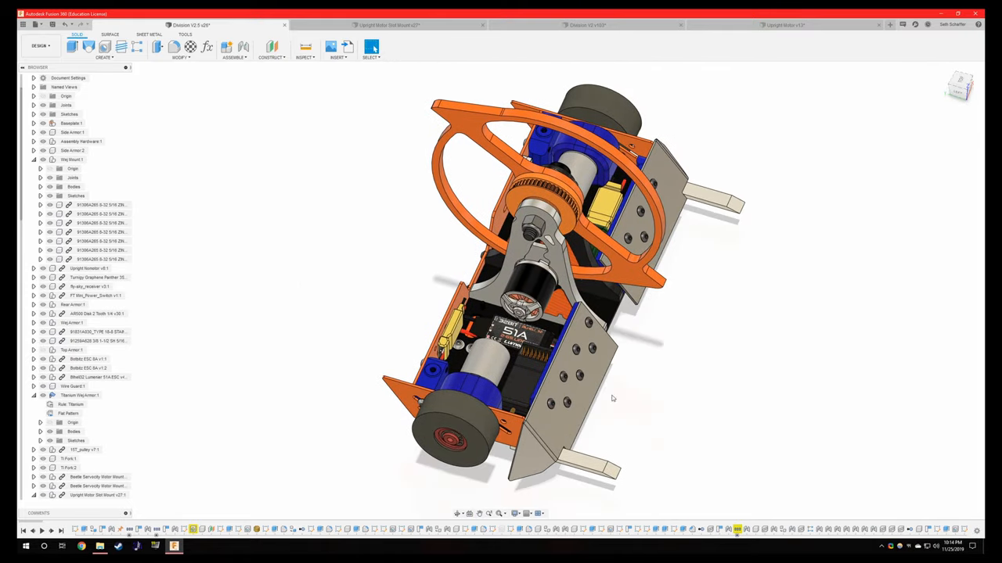
mouse_move(759, 185)
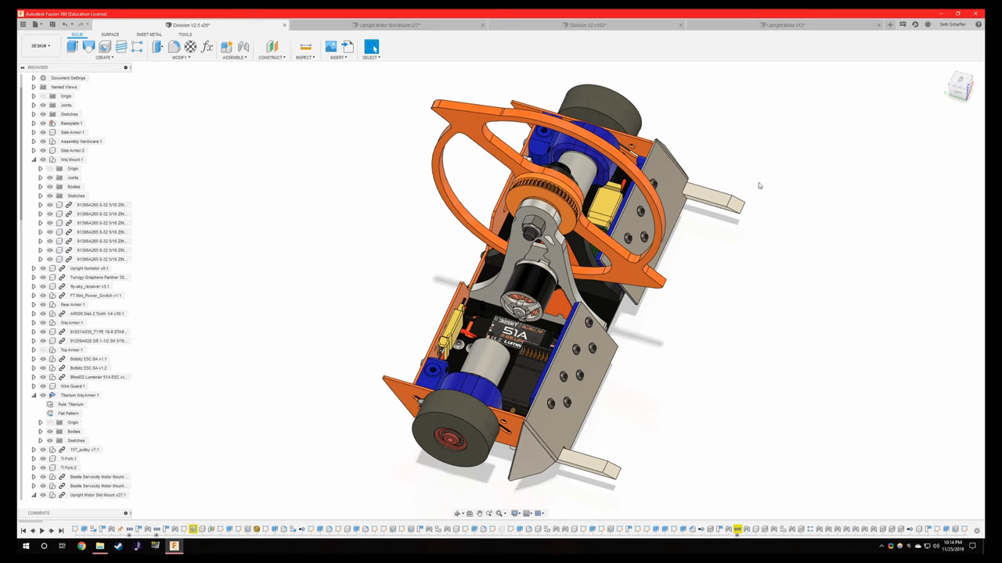
mouse_move(742, 140)
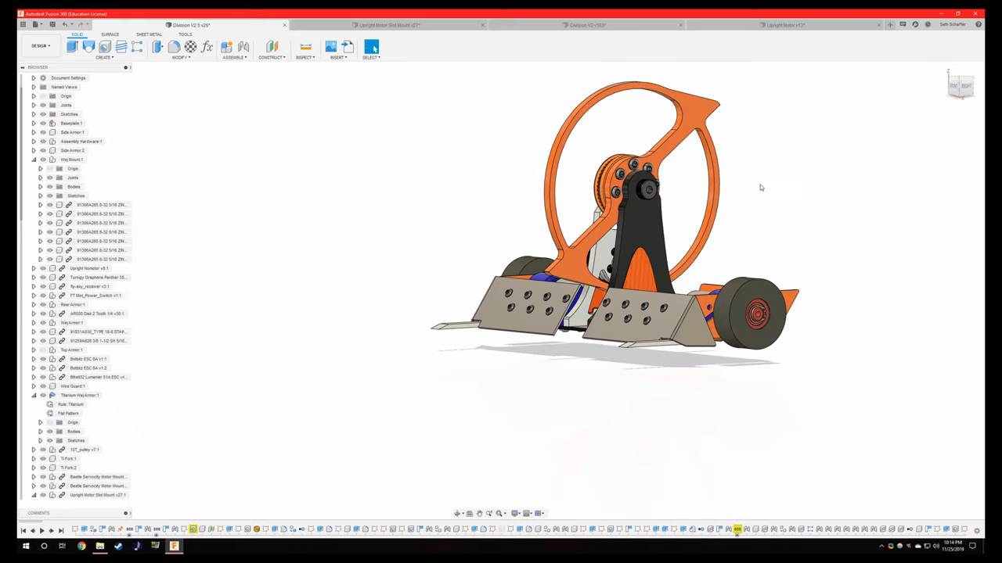
mouse_move(757, 189)
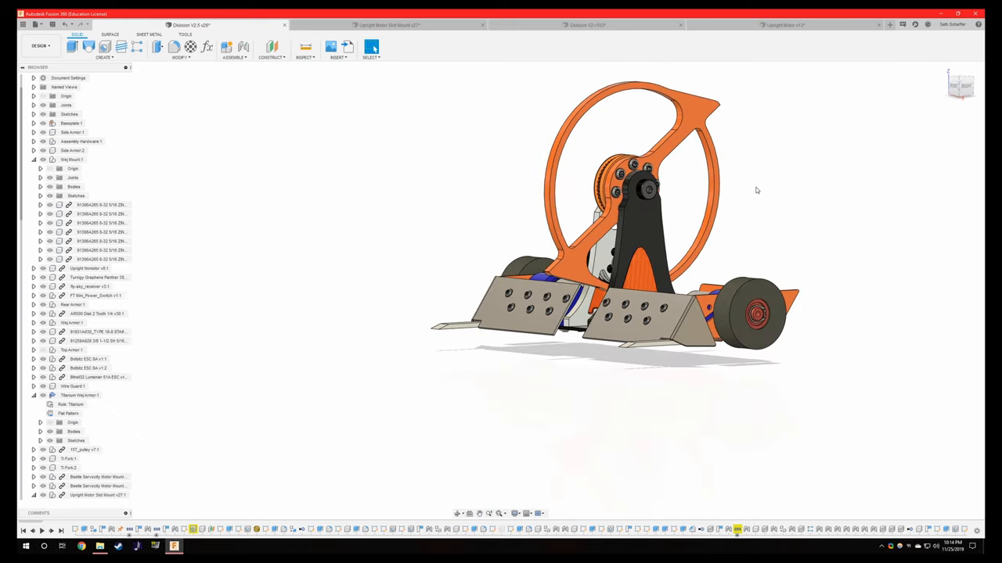
mouse_move(762, 187)
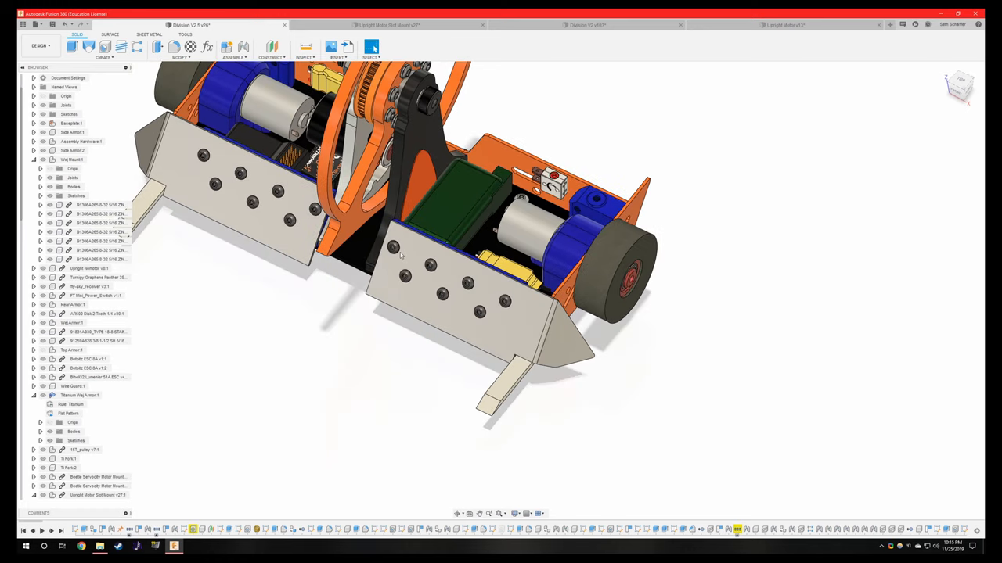
mouse_move(411, 251)
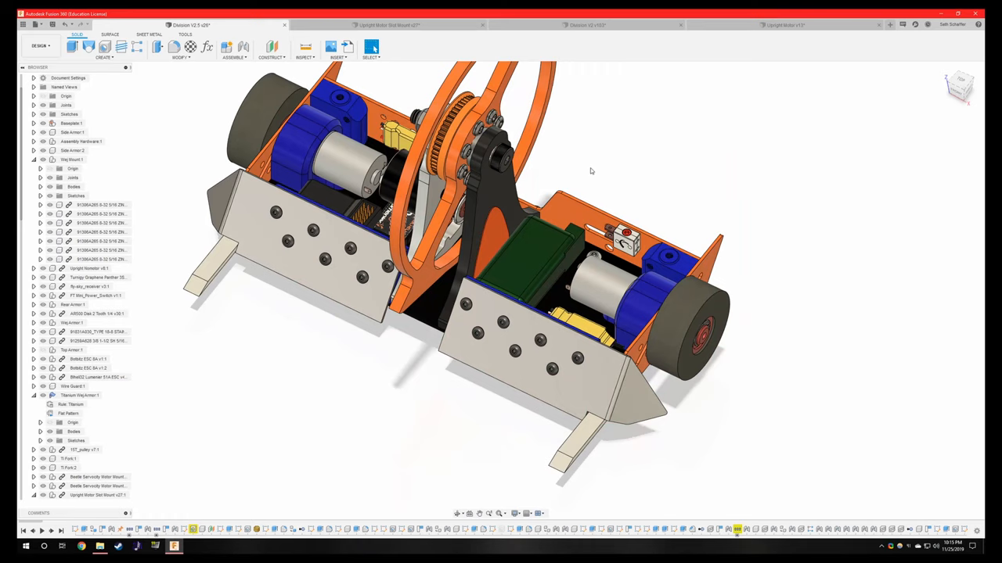
mouse_move(590, 154)
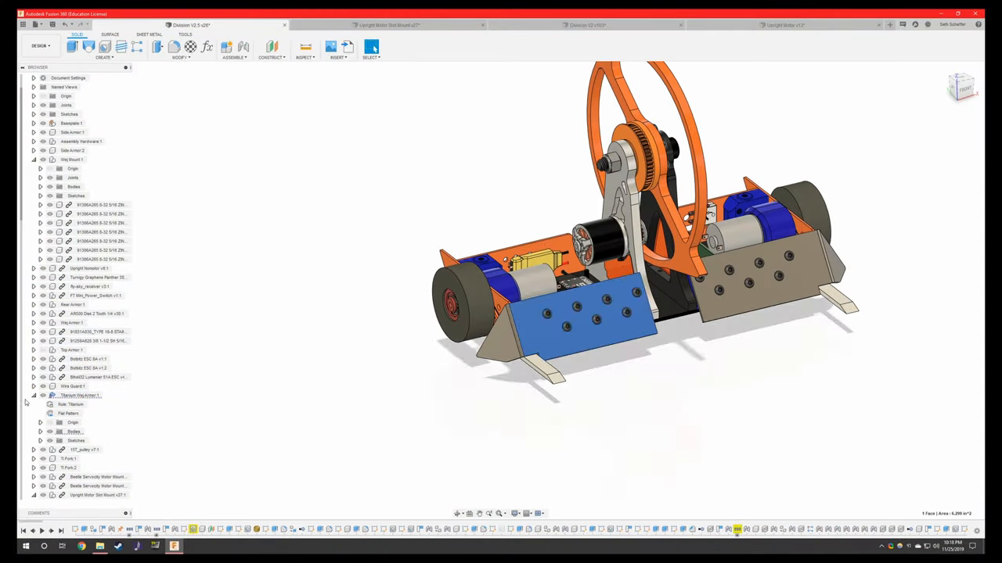
click(67, 414)
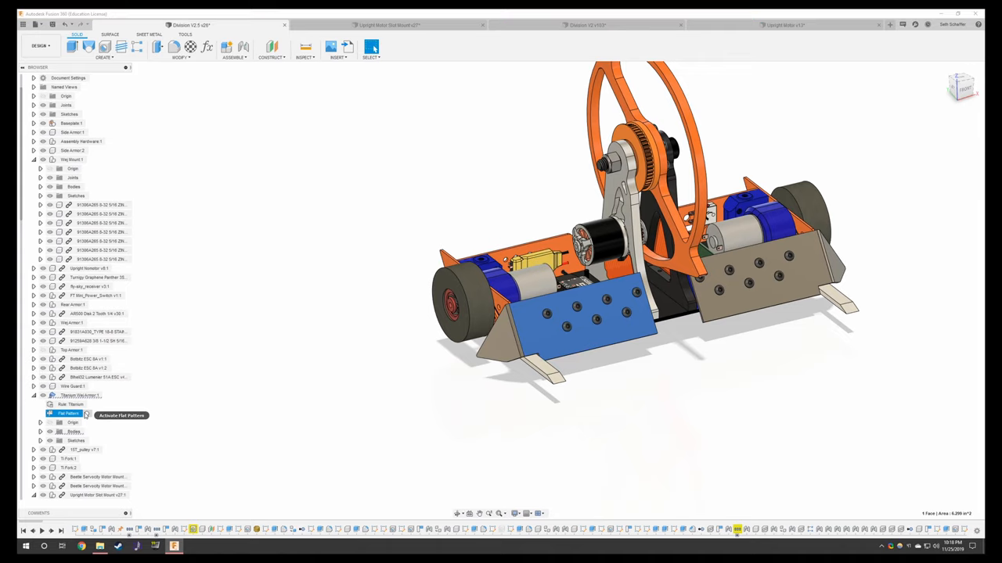
click(120, 414)
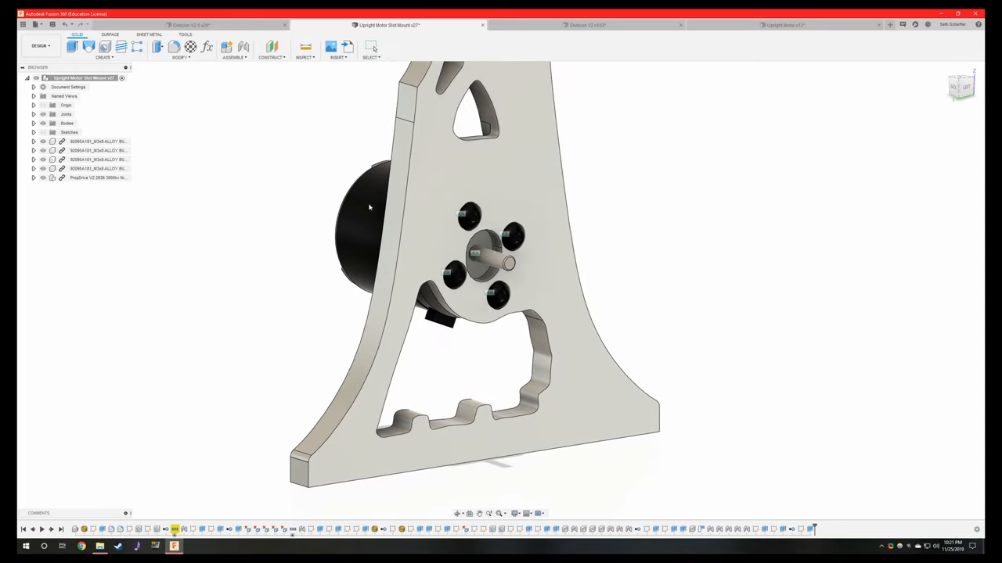
mouse_move(327, 220)
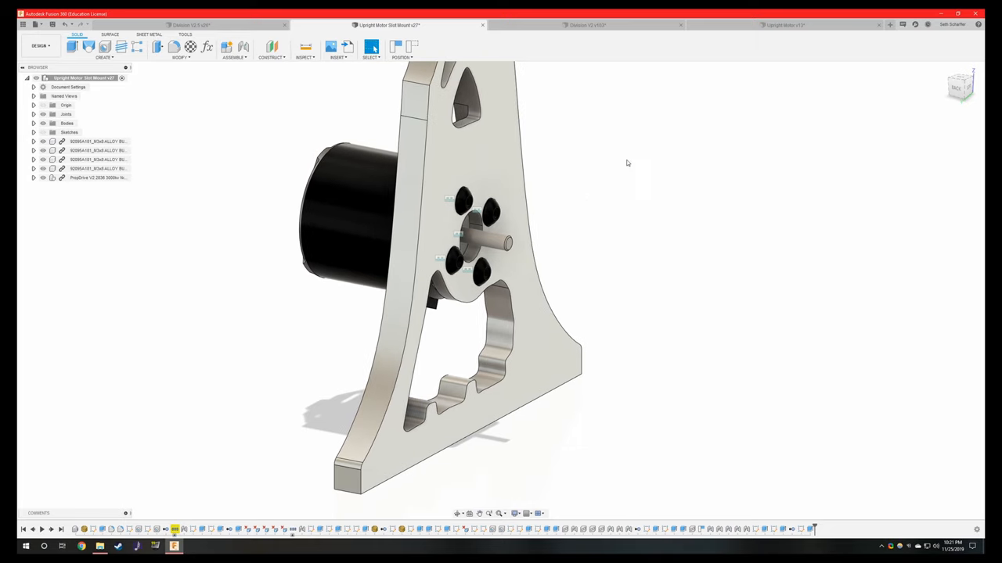
mouse_move(639, 205)
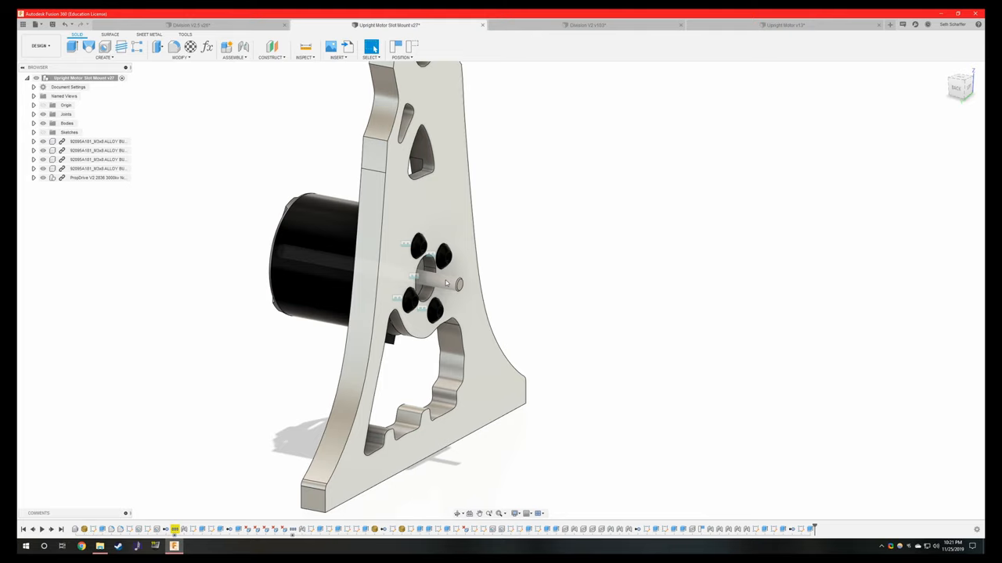
mouse_move(437, 282)
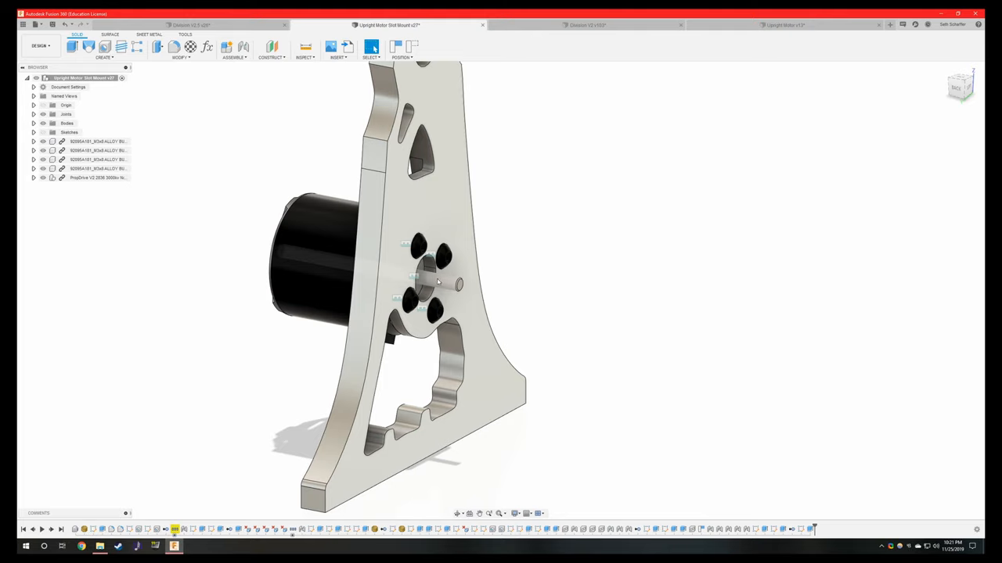
mouse_move(444, 283)
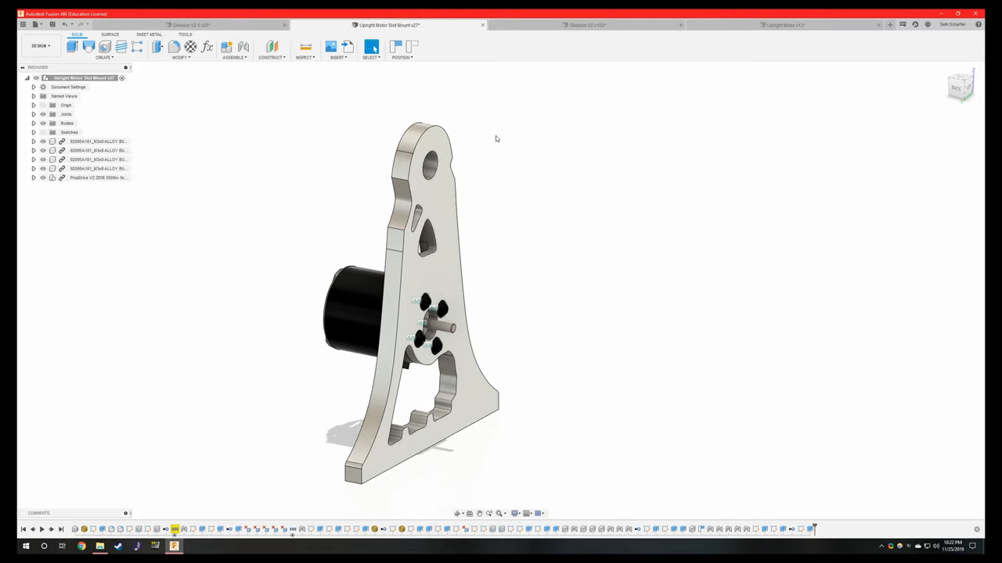
mouse_move(531, 173)
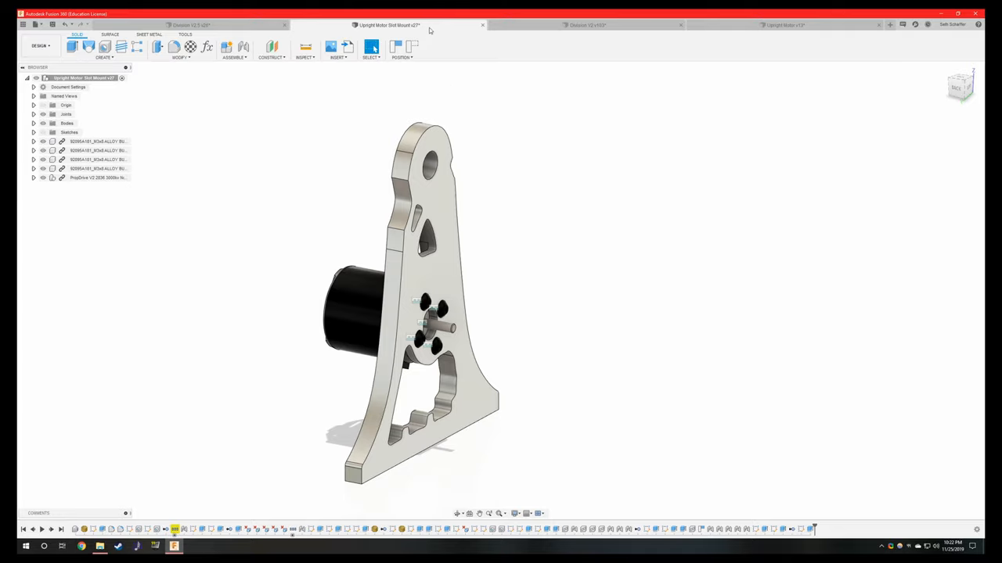
mouse_move(538, 101)
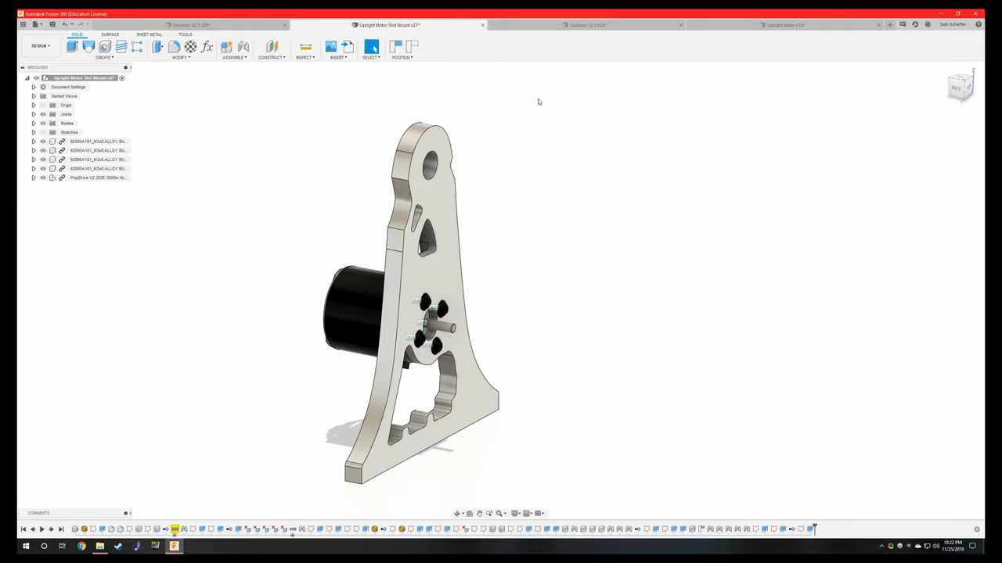
- Switch to the Division V2.5 v26 assembly tab showing the full robot
click(187, 26)
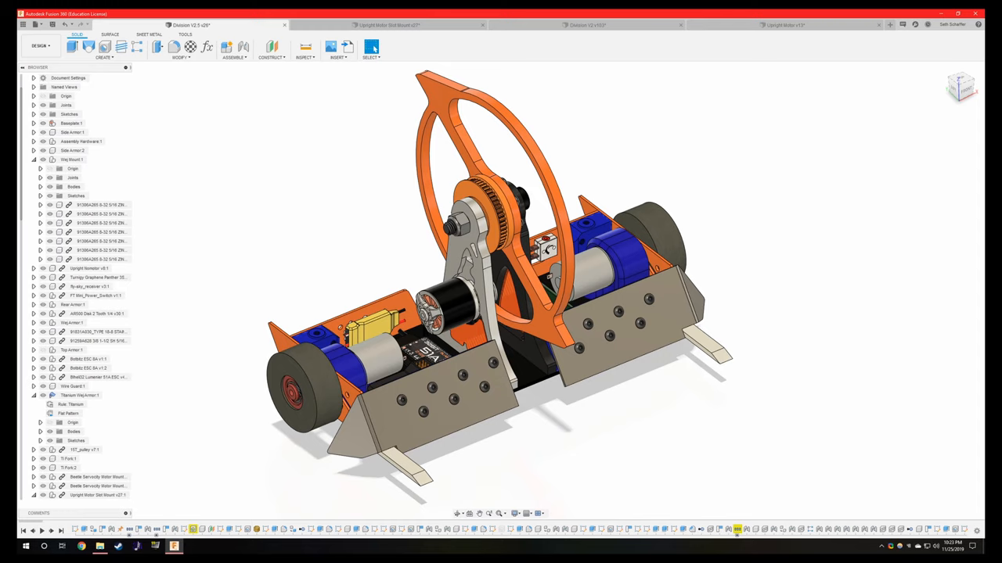
mouse_move(798, 213)
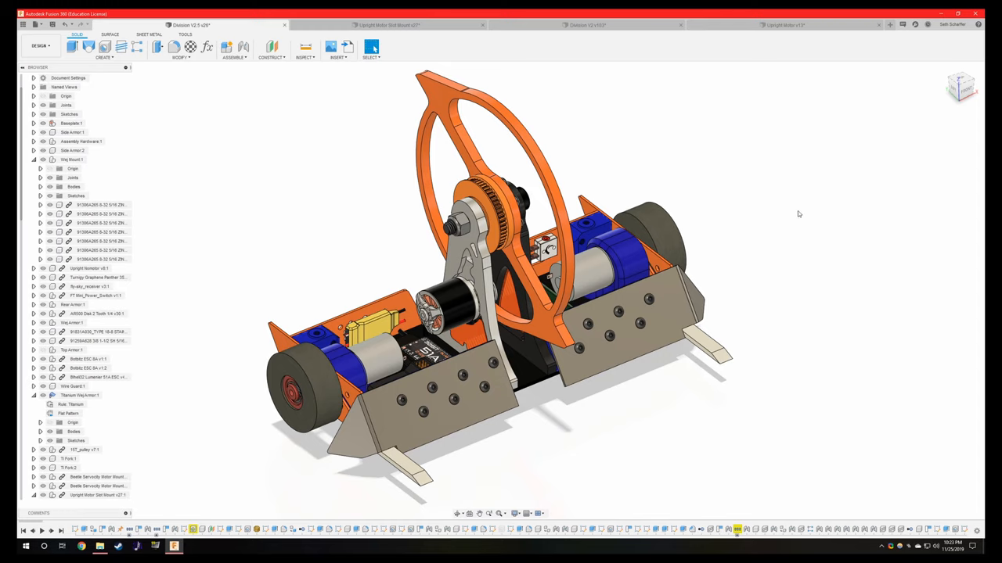
- Turn the assembly view to face the upright motor mount and weapon pulley
drag(798, 214, 692, 199)
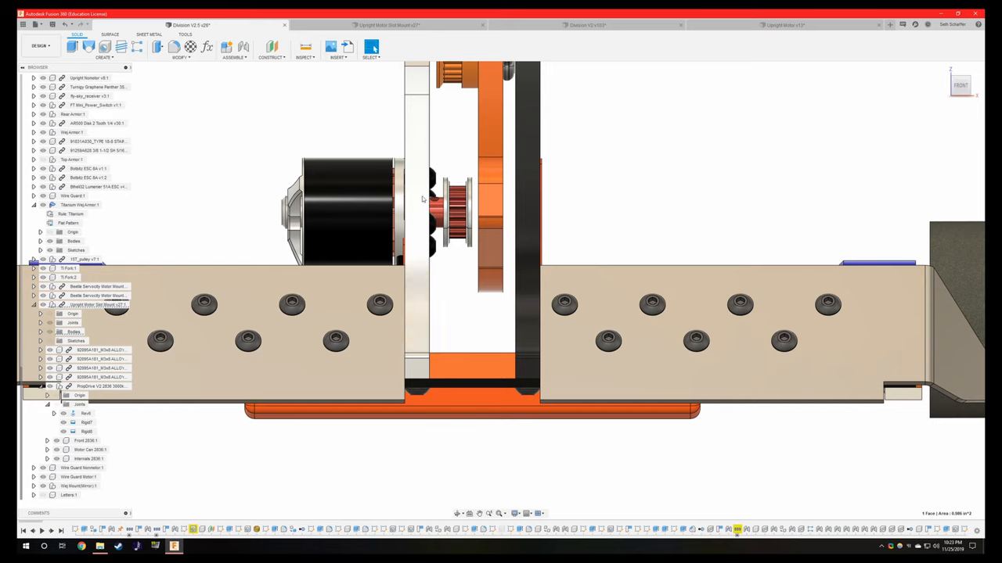
mouse_move(395, 194)
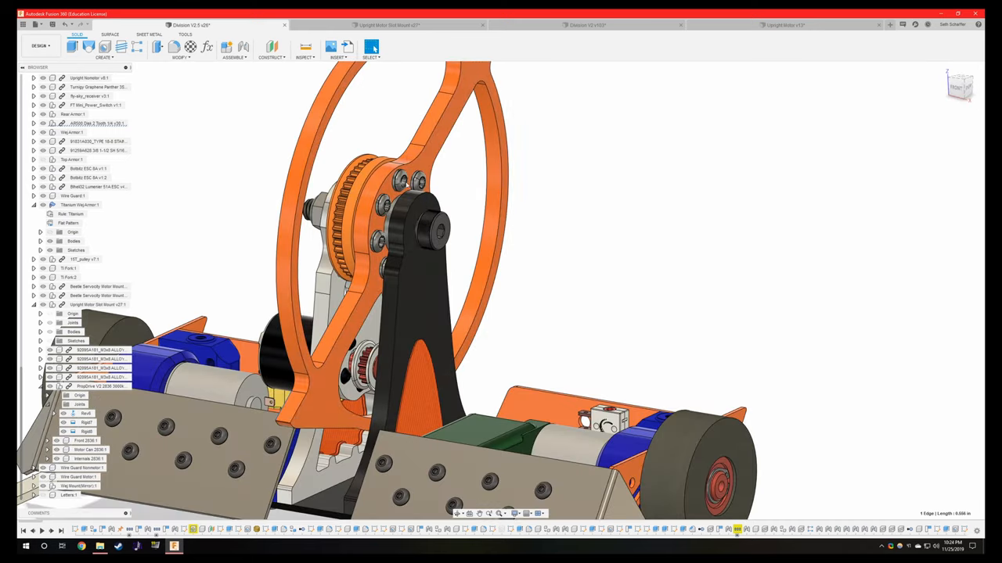
mouse_move(390, 244)
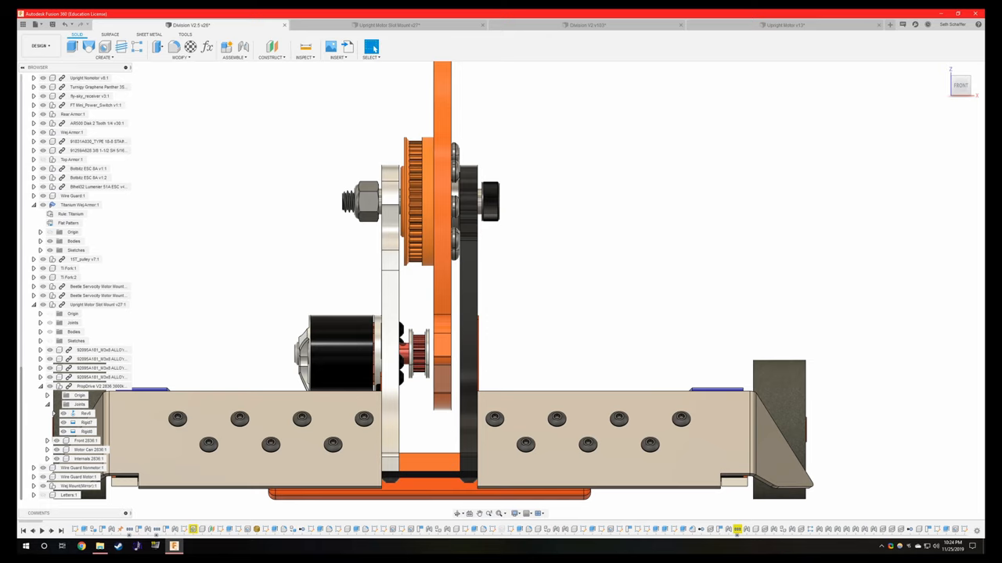
mouse_move(758, 224)
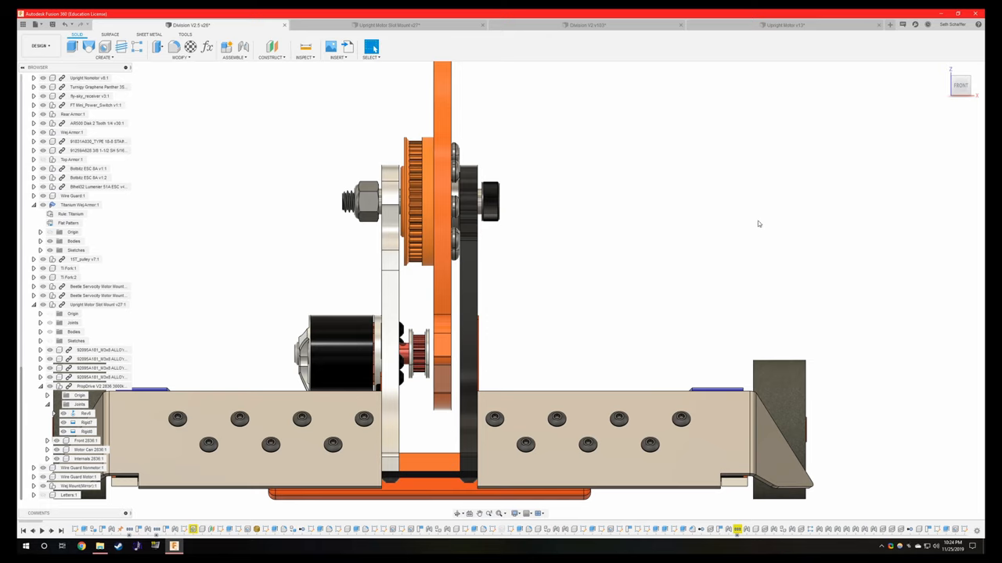
- Orbit the Division V2.5 robot to an angled front view of the whole assembly
drag(757, 224, 500, 291)
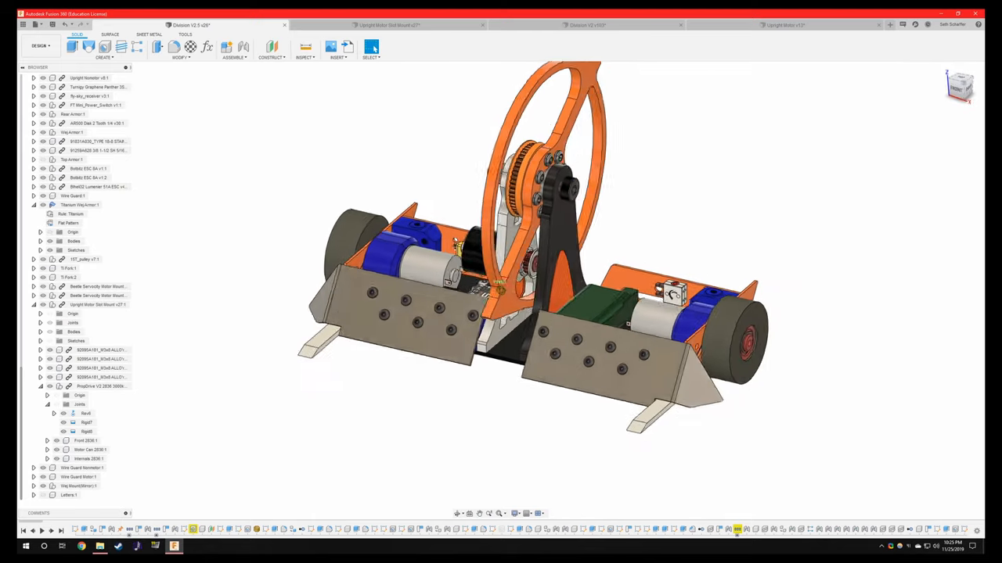
- Reposition the view above and behind the robot to expose the drive pods, weapon motor and electronics
click(959, 86)
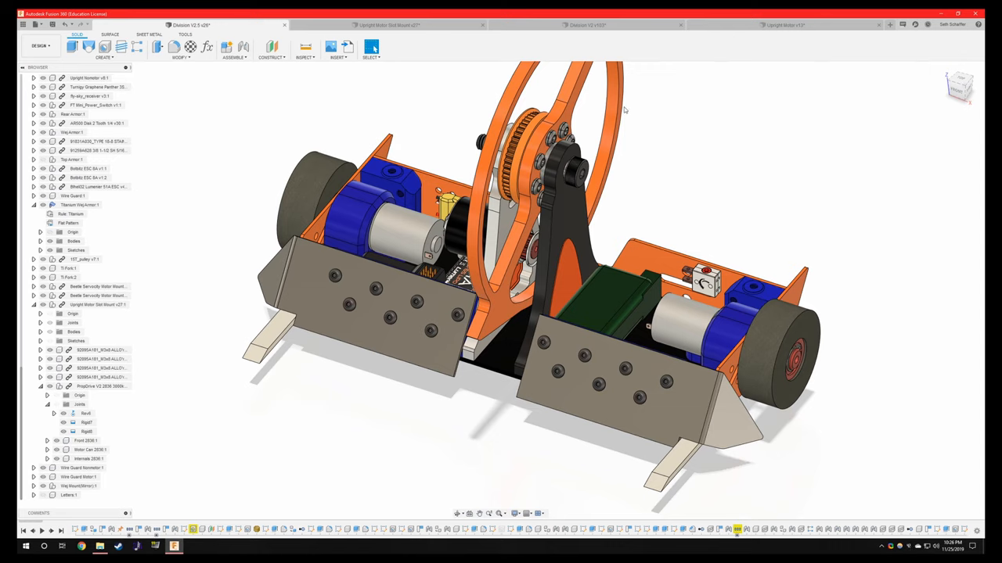
mouse_move(679, 146)
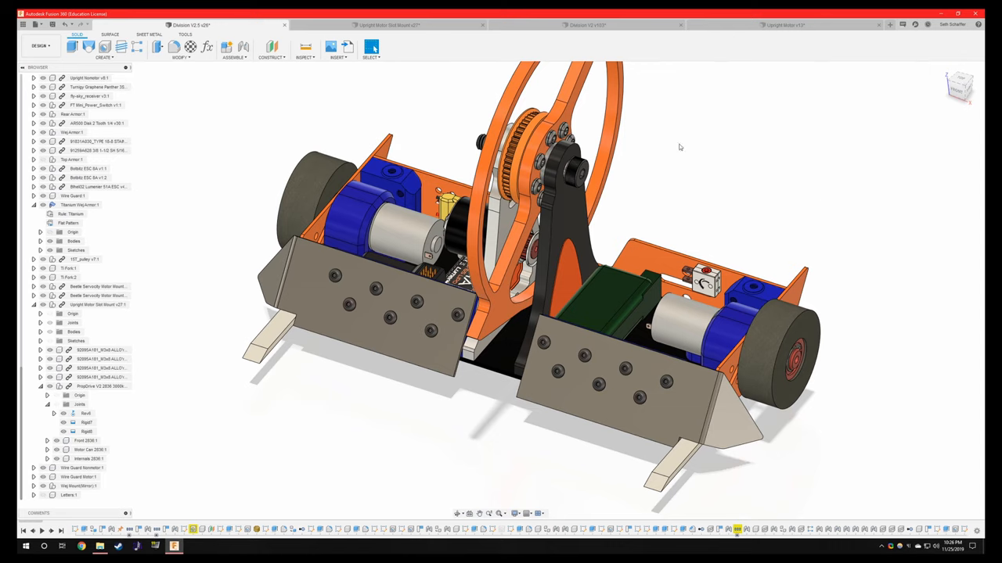
mouse_move(663, 149)
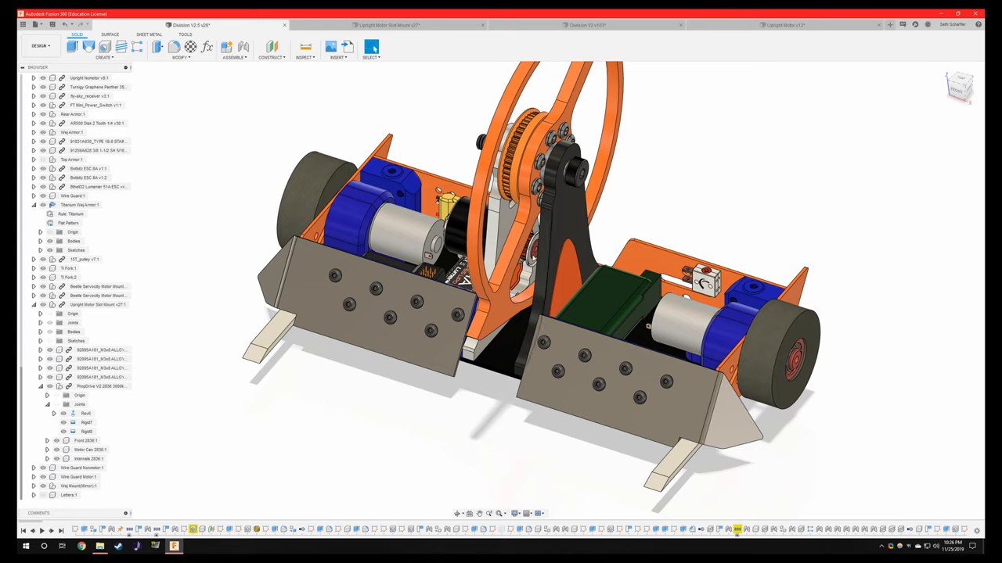
click(611, 383)
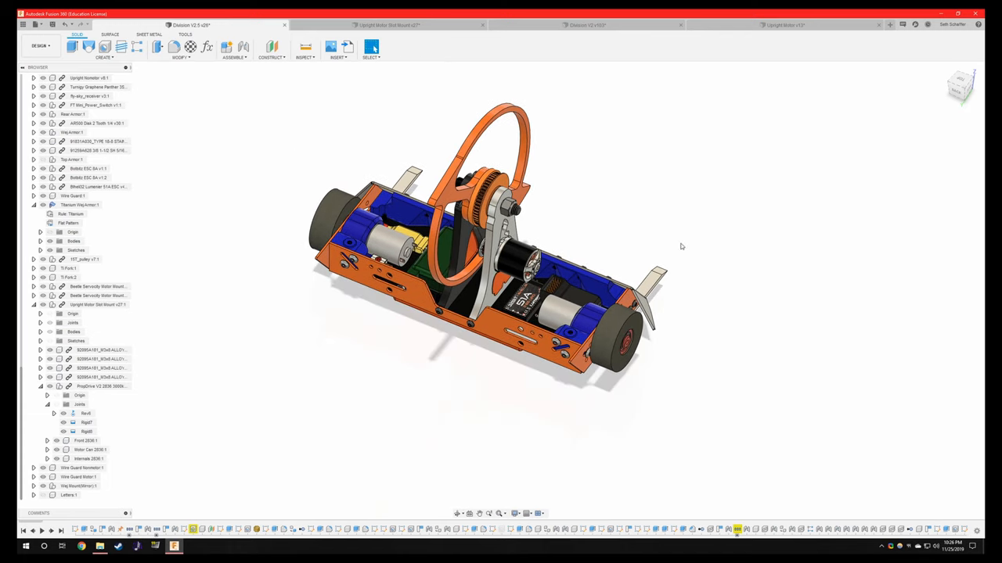
mouse_move(820, 119)
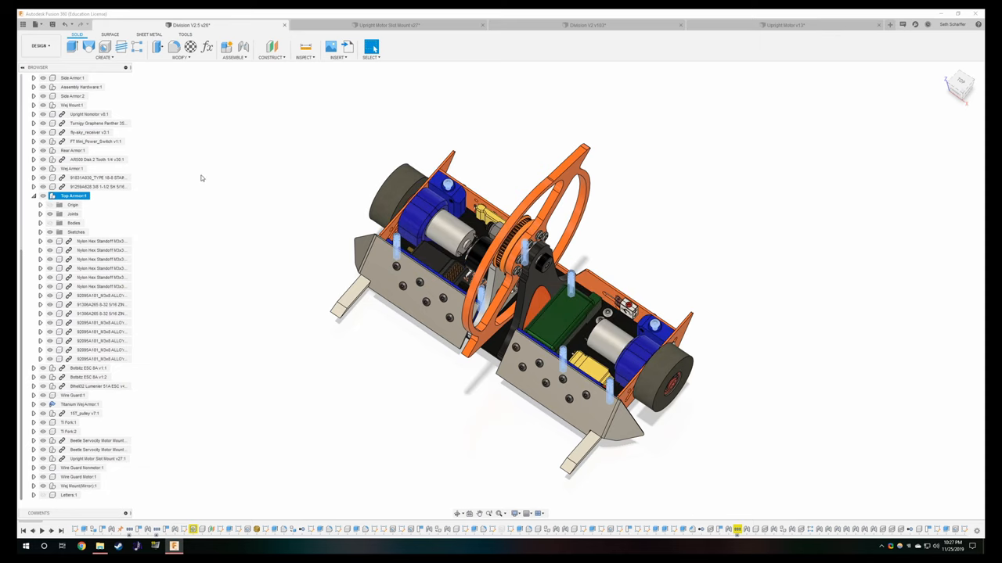
- Orbit the Division V2.5 robot, then snap to the straight-on front ViewCube view
drag(548, 313, 586, 274)
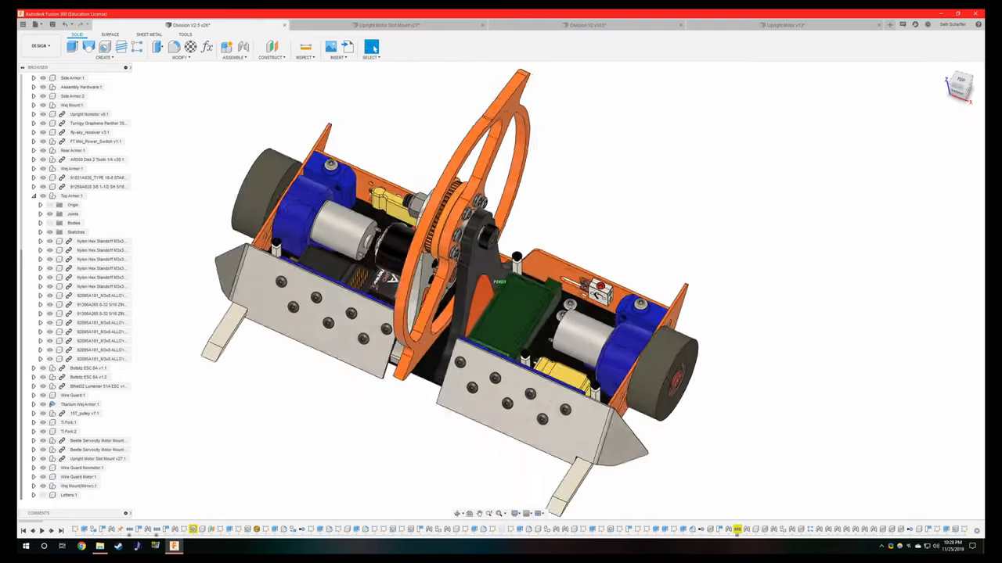
drag(469, 274, 454, 251)
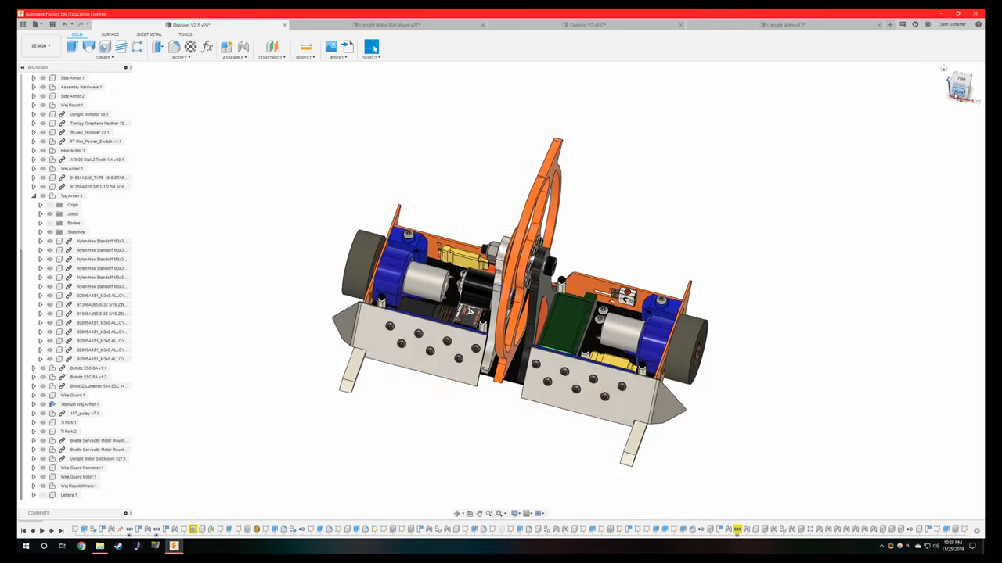
click(960, 88)
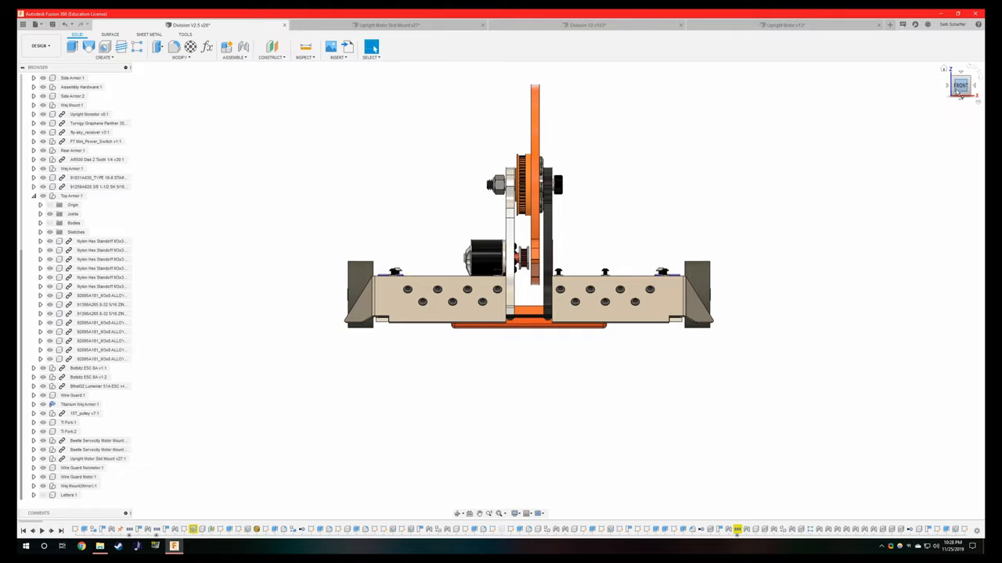